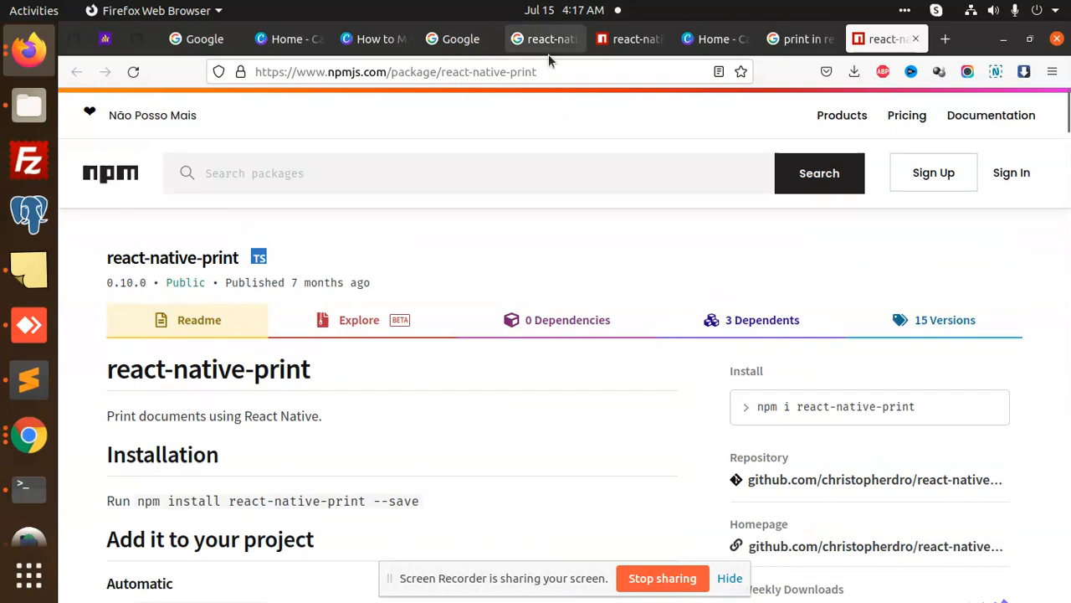
# Scroll through the npm page's Android setup snippets and switch to the terminal
pyautogui.scroll(-3)
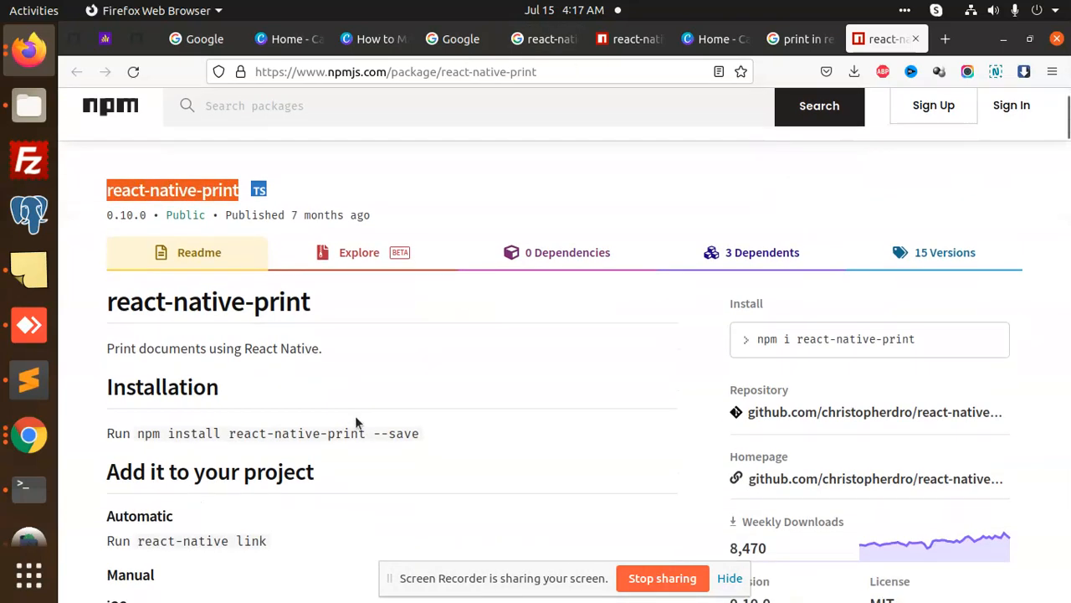
pyautogui.scroll(-3)
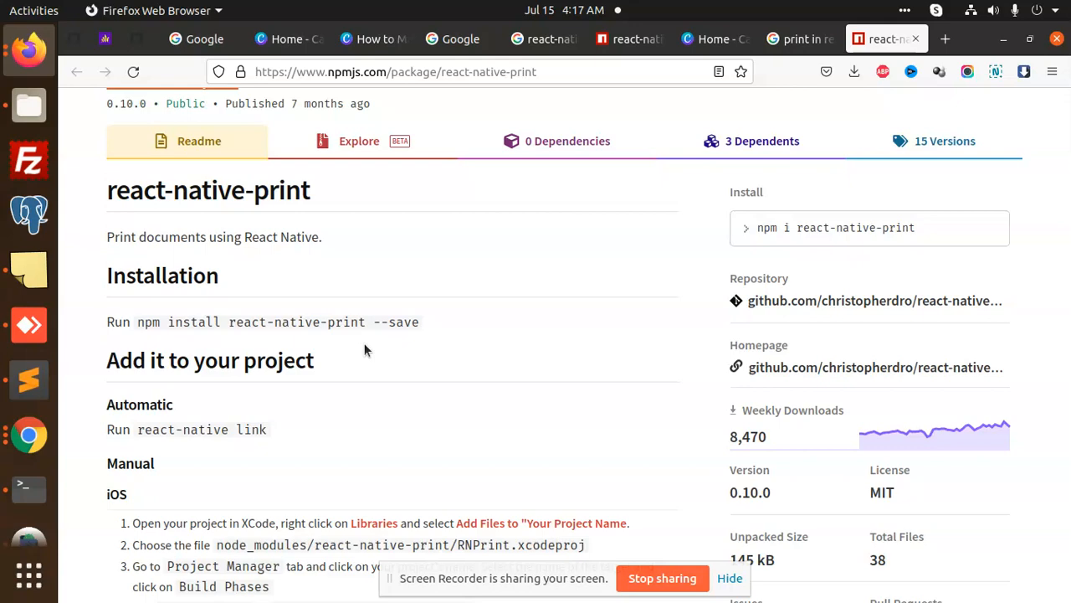
pyautogui.moveTo(449, 333)
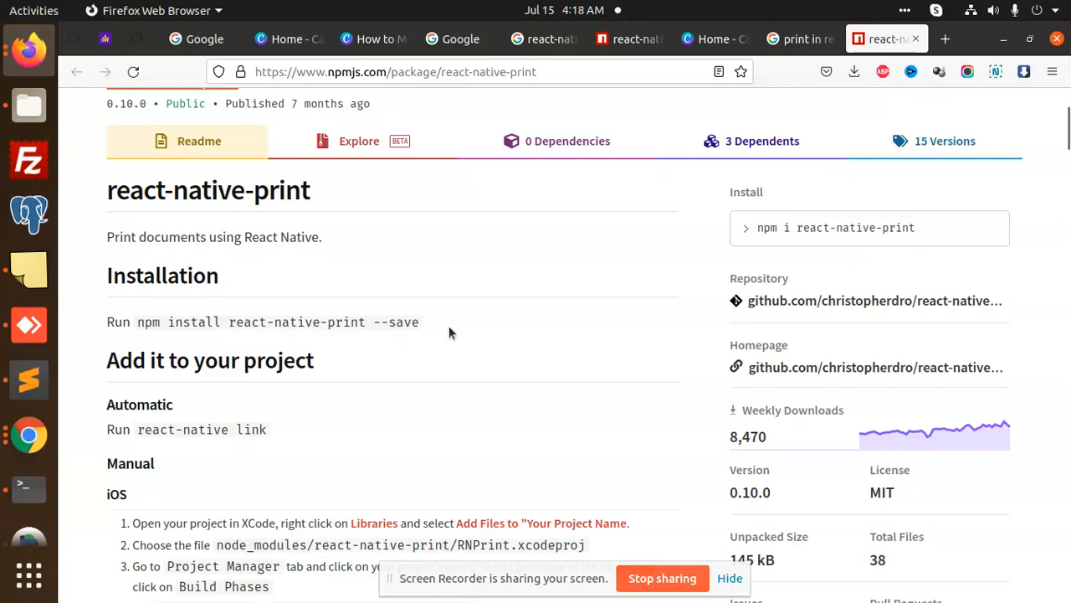
pyautogui.moveTo(28, 379)
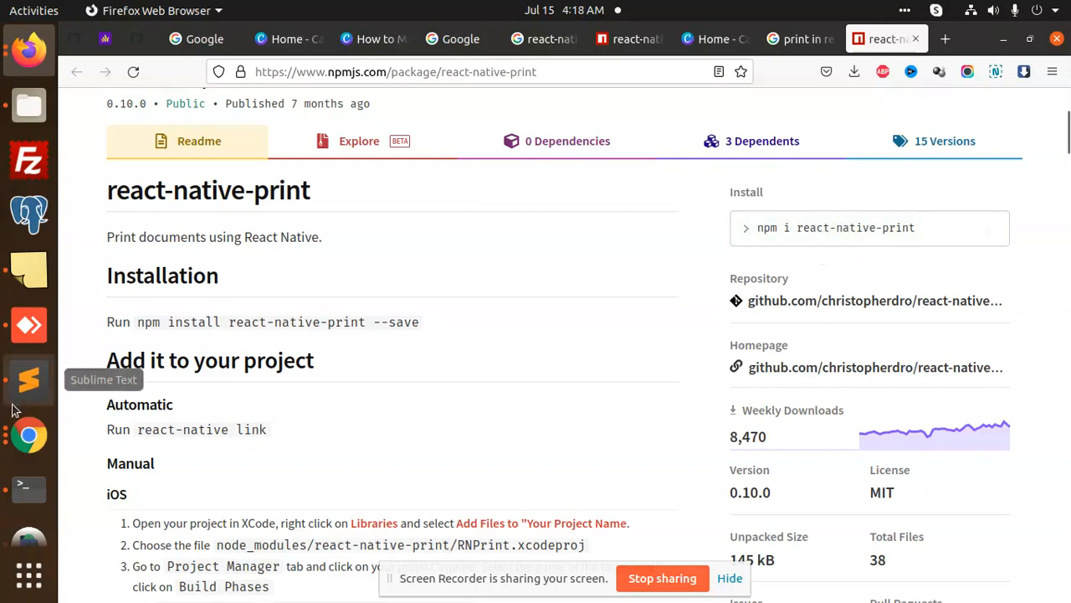
pyautogui.click(28, 490)
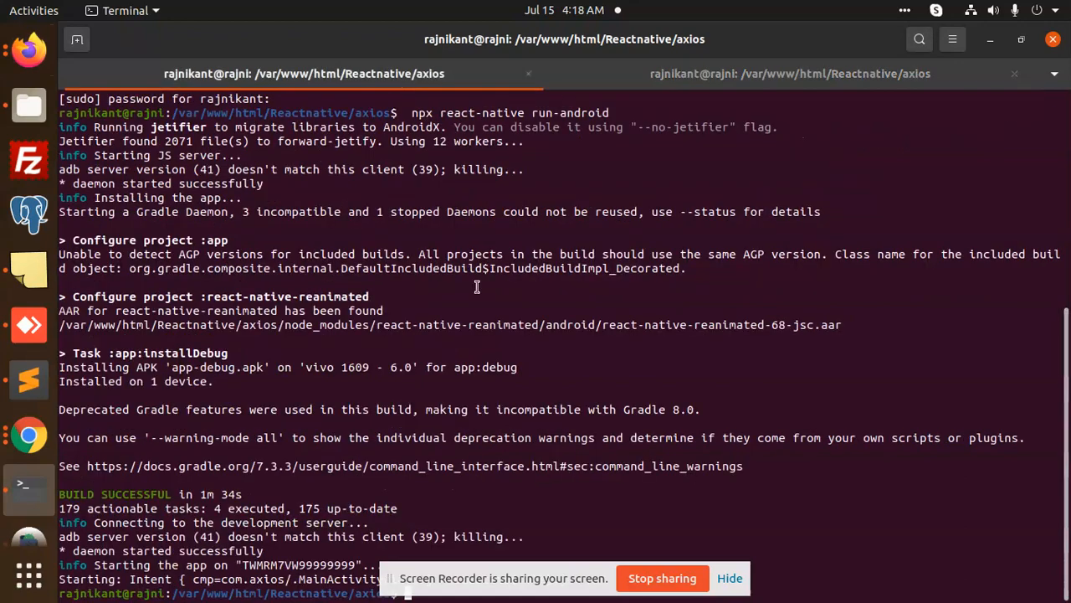
pyautogui.rightClick(728, 377)
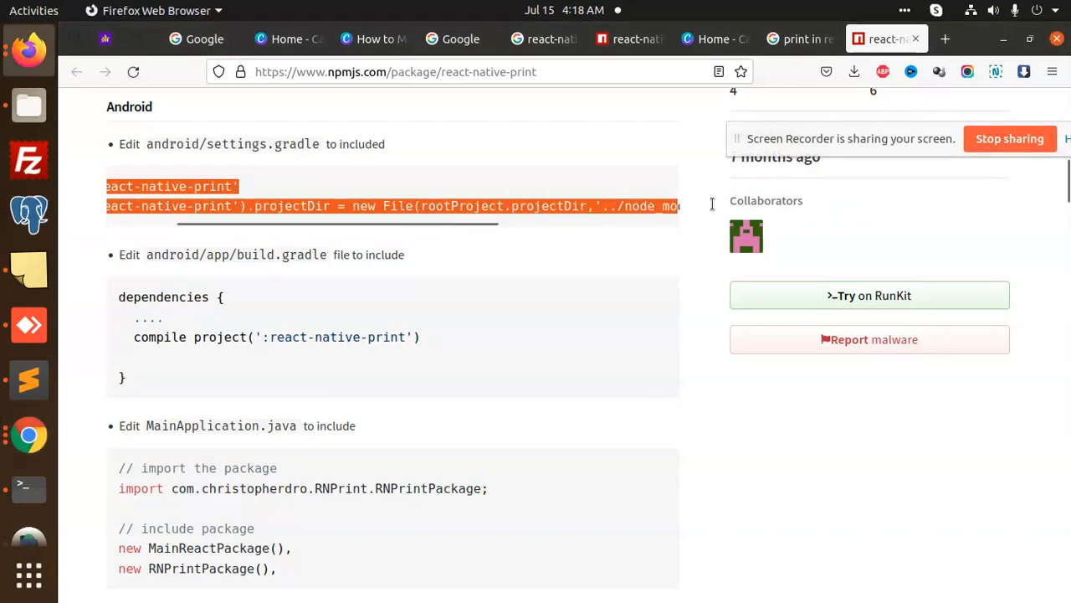
# Open settings.gradle in the code editor and select the RNPrintPackage import line
pyautogui.hscroll(3)
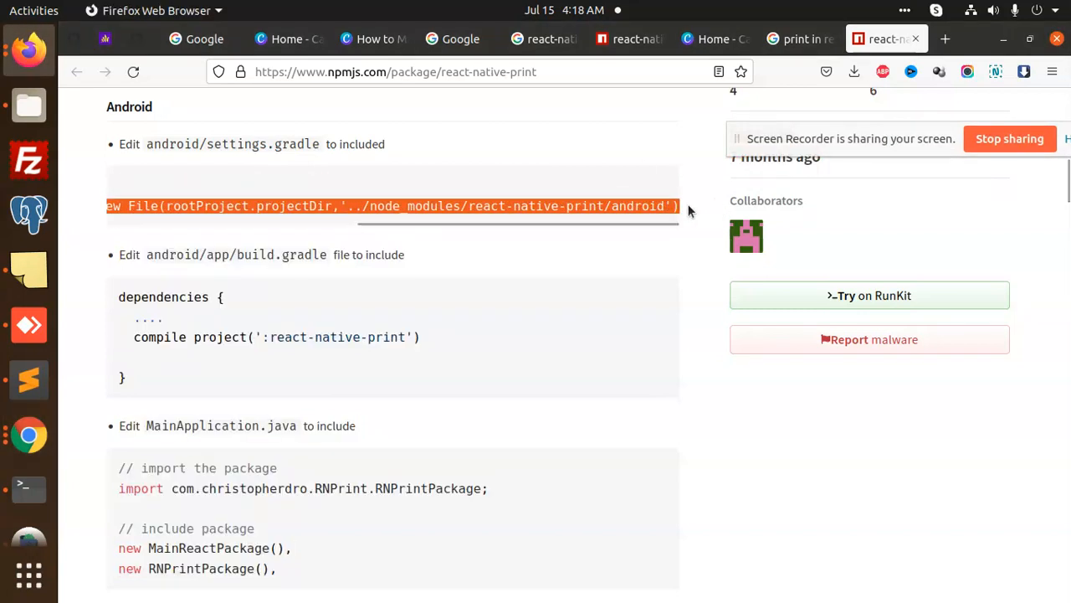
pyautogui.moveTo(28, 379)
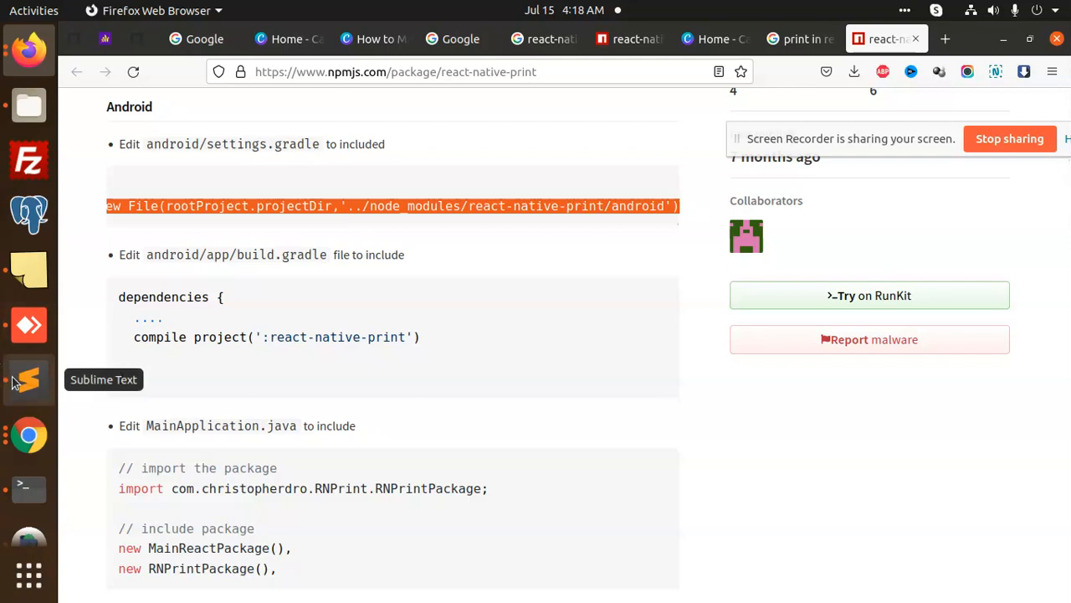
pyautogui.click(28, 379)
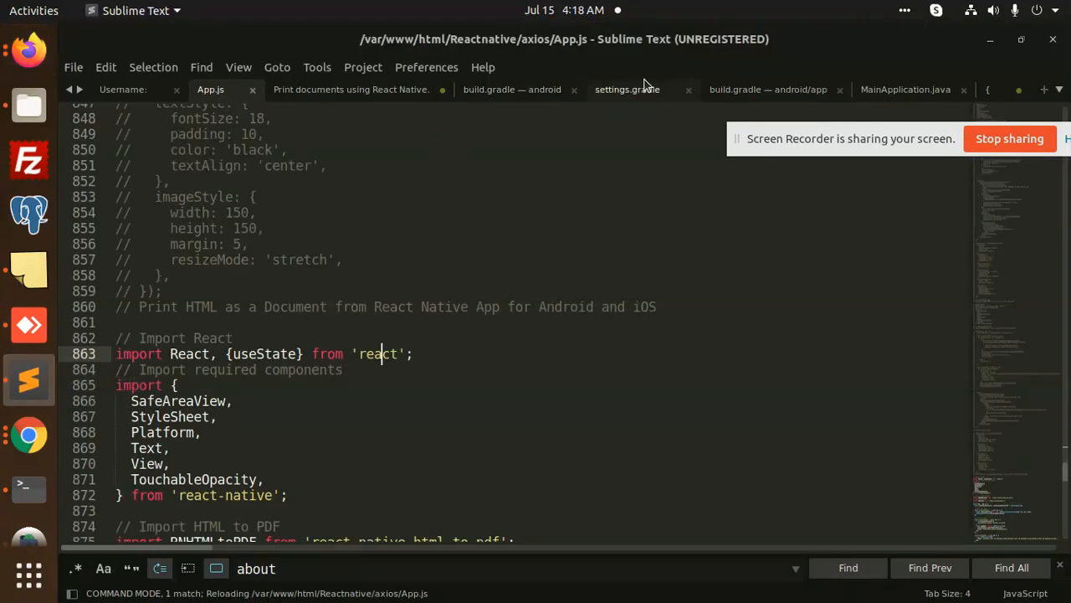
pyautogui.click(627, 89)
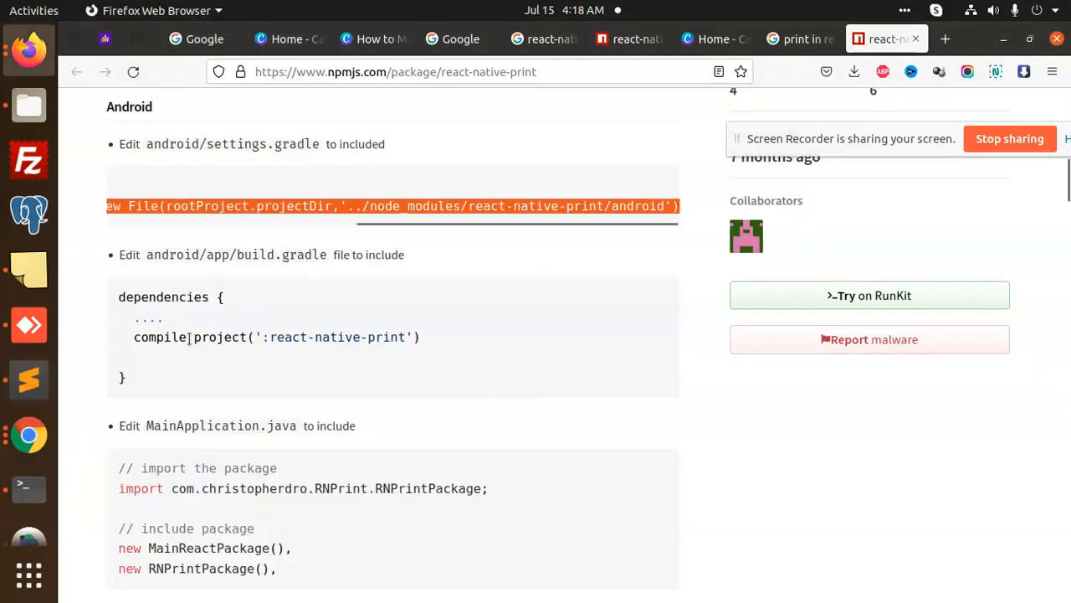
pyautogui.scroll(-3)
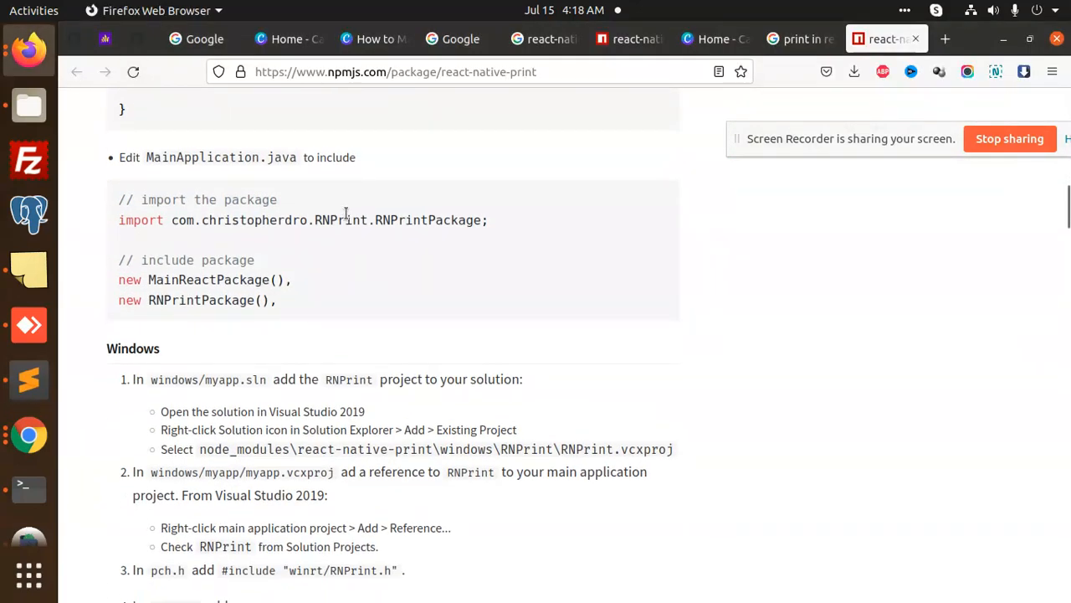
pyautogui.tripleClick(303, 219)
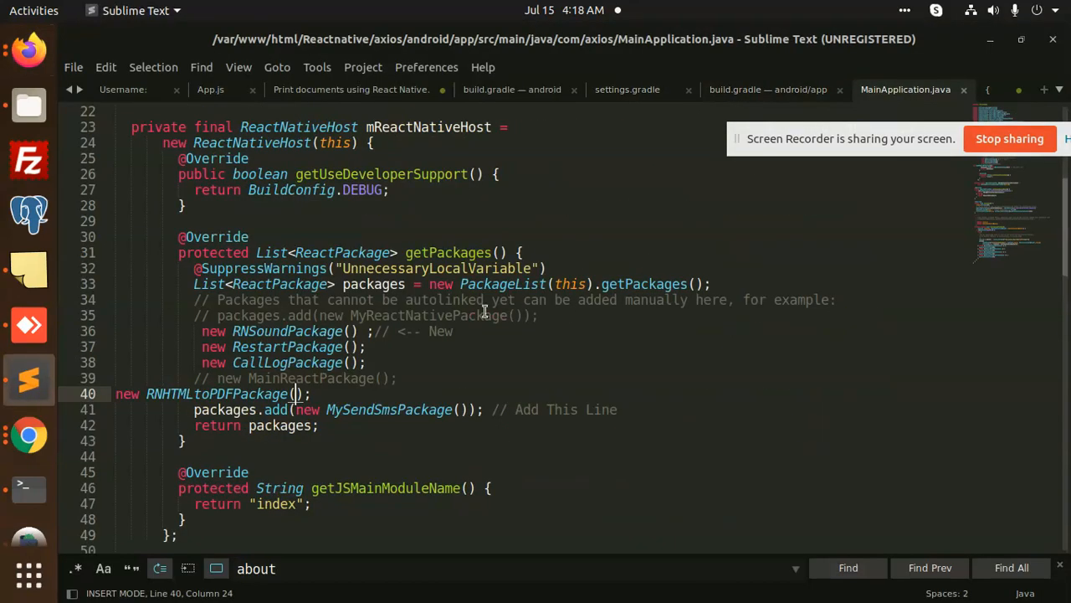
# Add the com.christopherdro.RNPrint.RNPrintPackage import and a new RNPrintPackage() entry to getPackages
pyautogui.scroll(3)
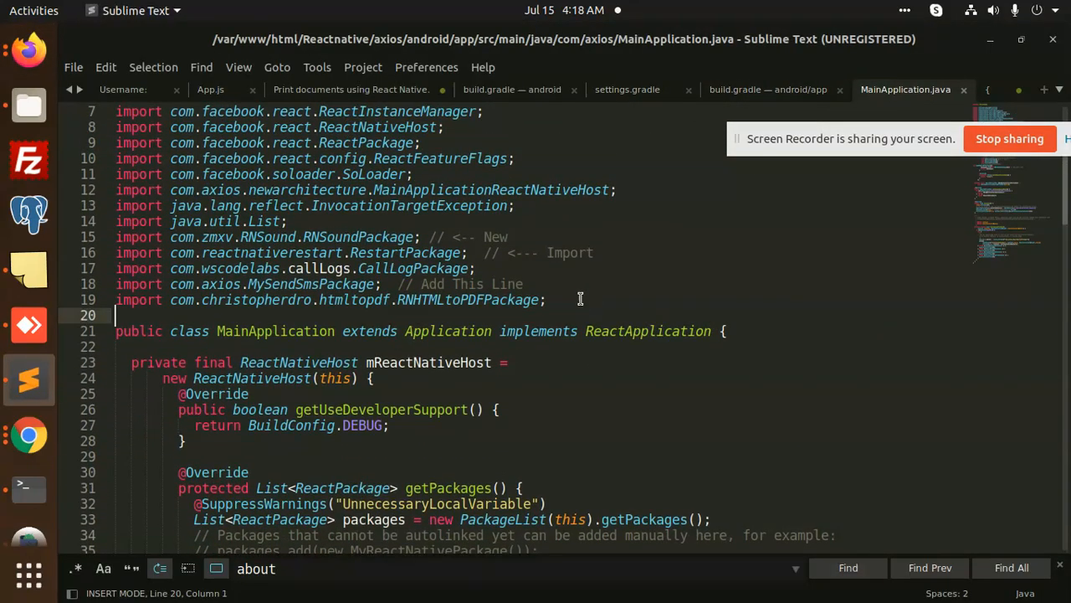
pyautogui.write('import com.christopherdro.RNPrint.RNPrintPackage;')
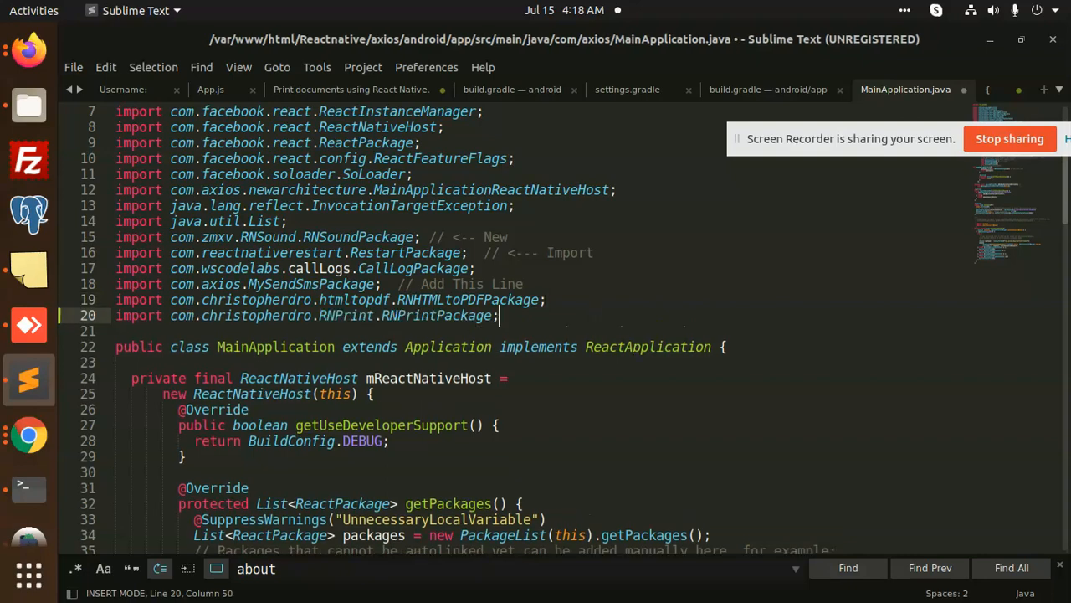
pyautogui.click(30, 434)
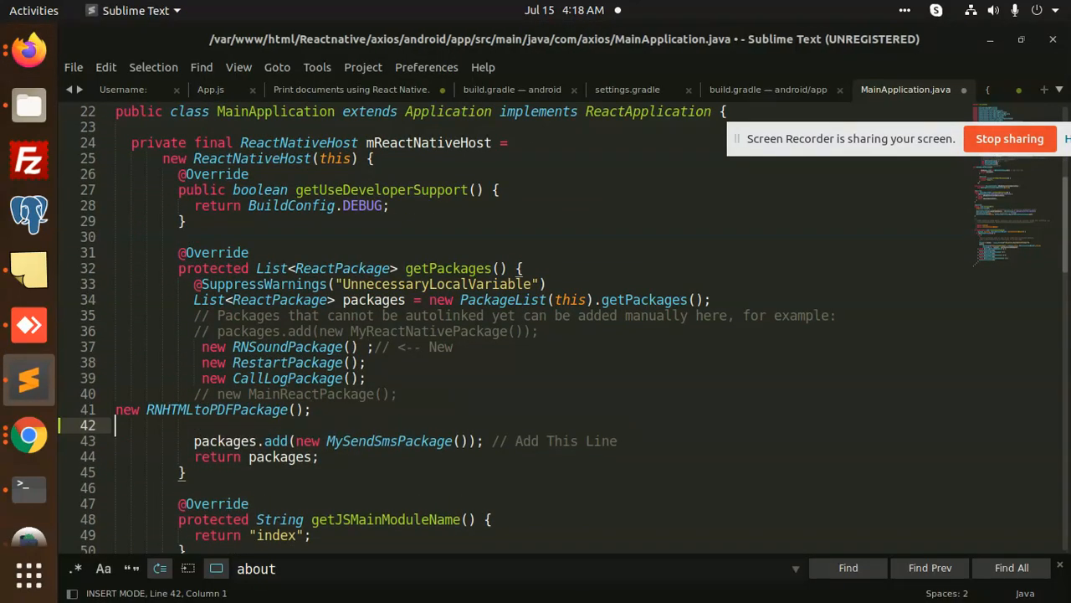
pyautogui.write('new RNPrintPackage(),')
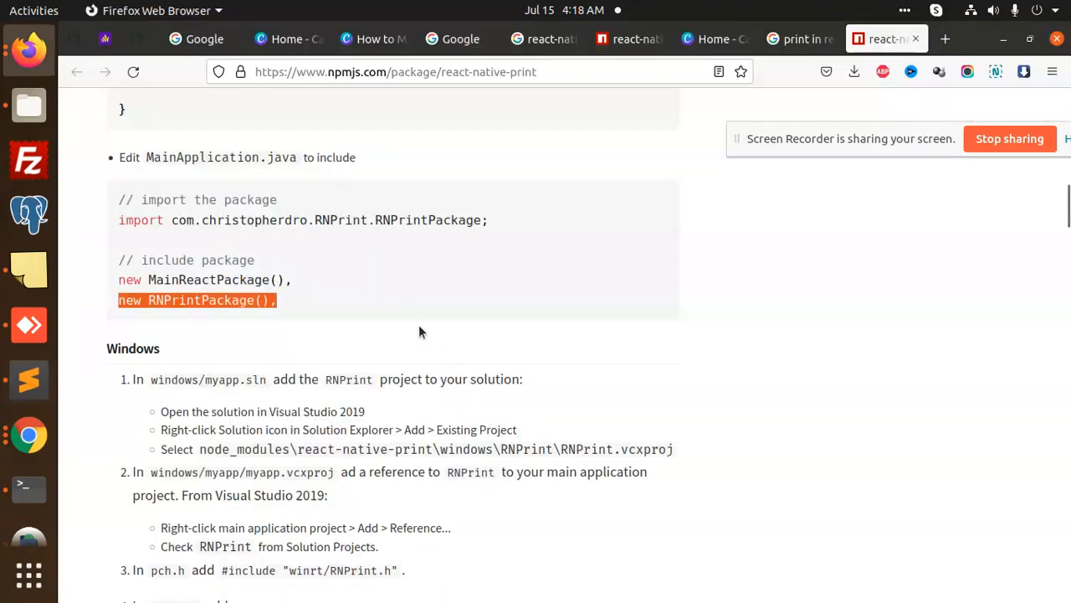
pyautogui.scroll(-3)
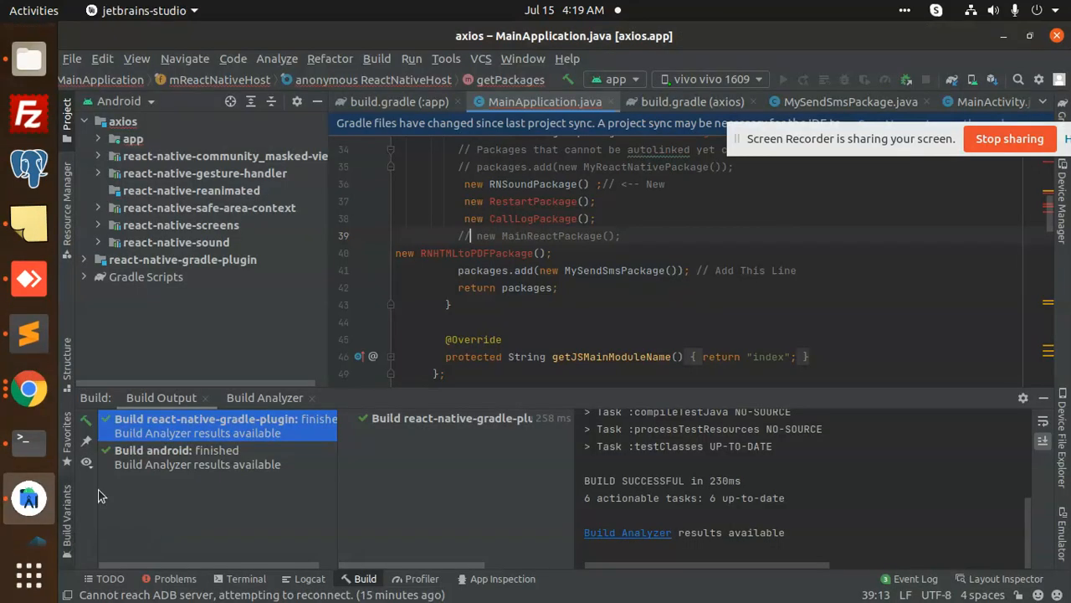
# Scroll up in MainApplication.java to verify the new RNPrintPackage() entry
pyautogui.scroll(3)
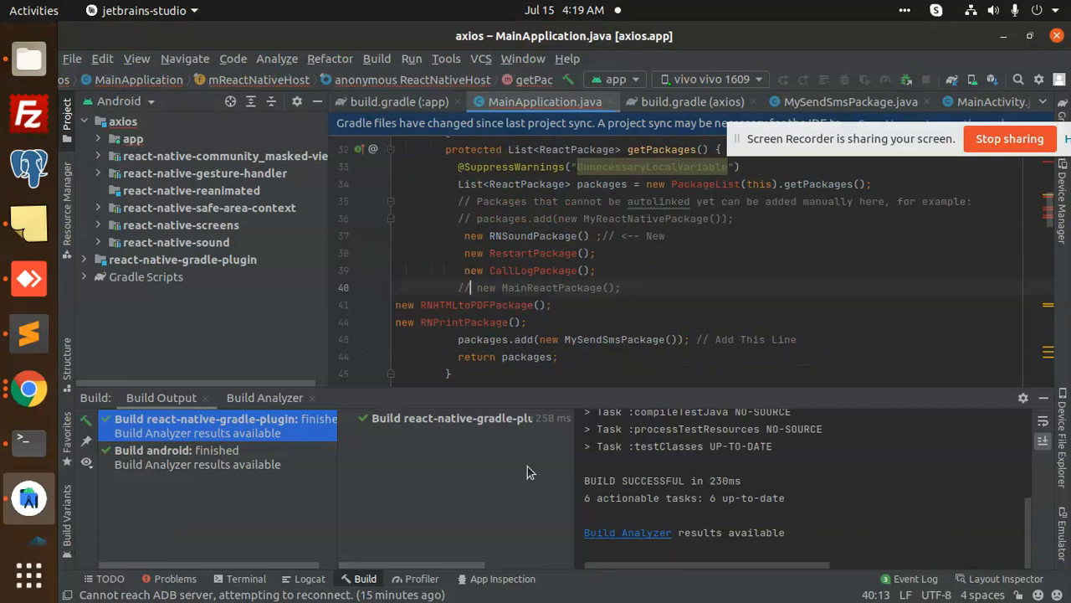
pyautogui.moveTo(519, 484)
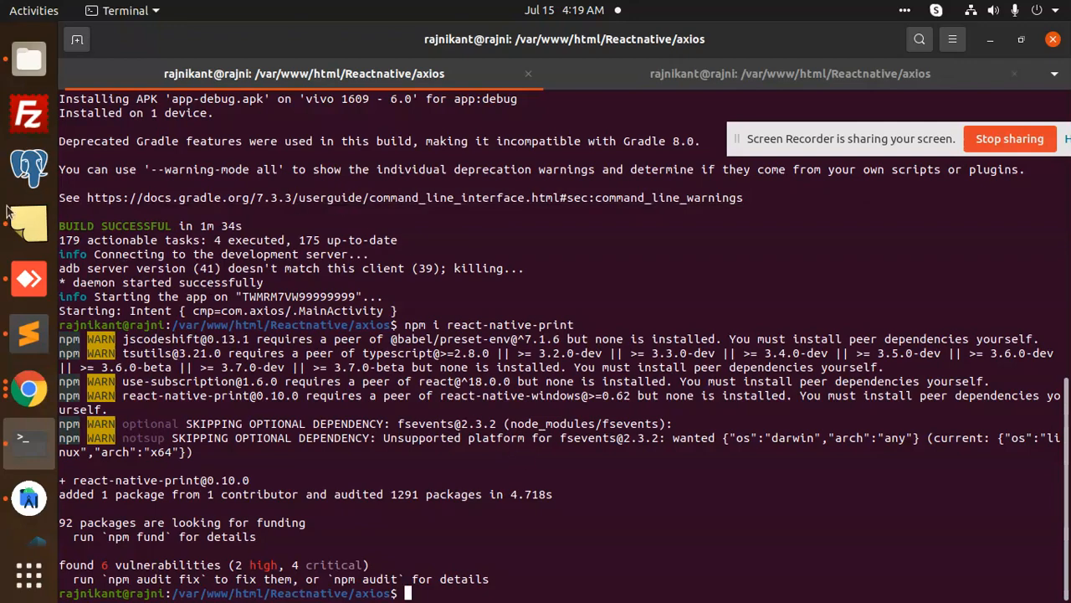
# Copy 'npx react-native run-android' from the notes file and run it in Terminal
pyautogui.click(28, 333)
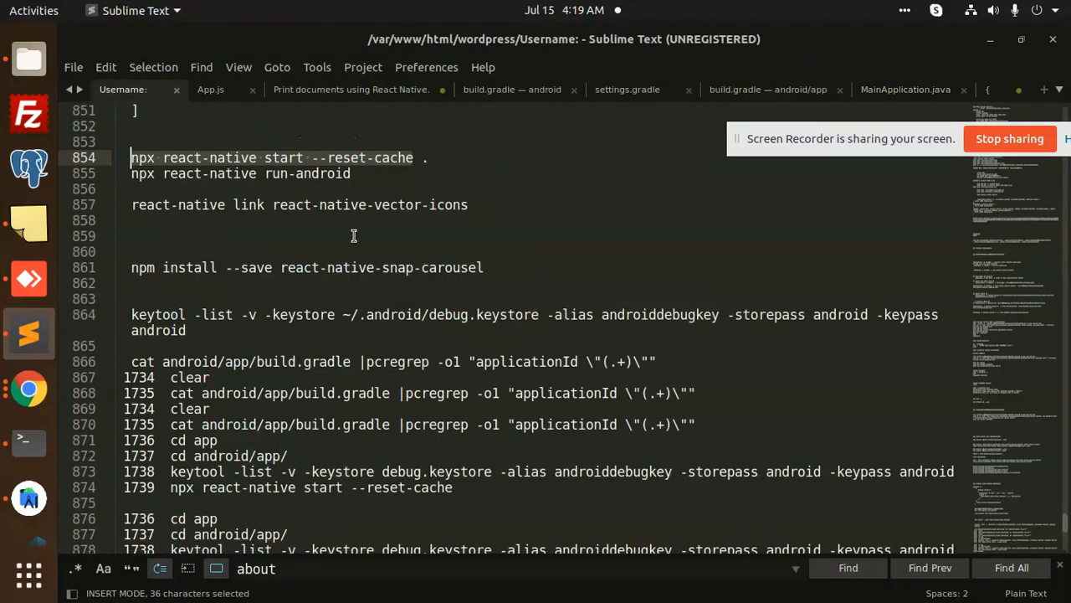
pyautogui.click(352, 173)
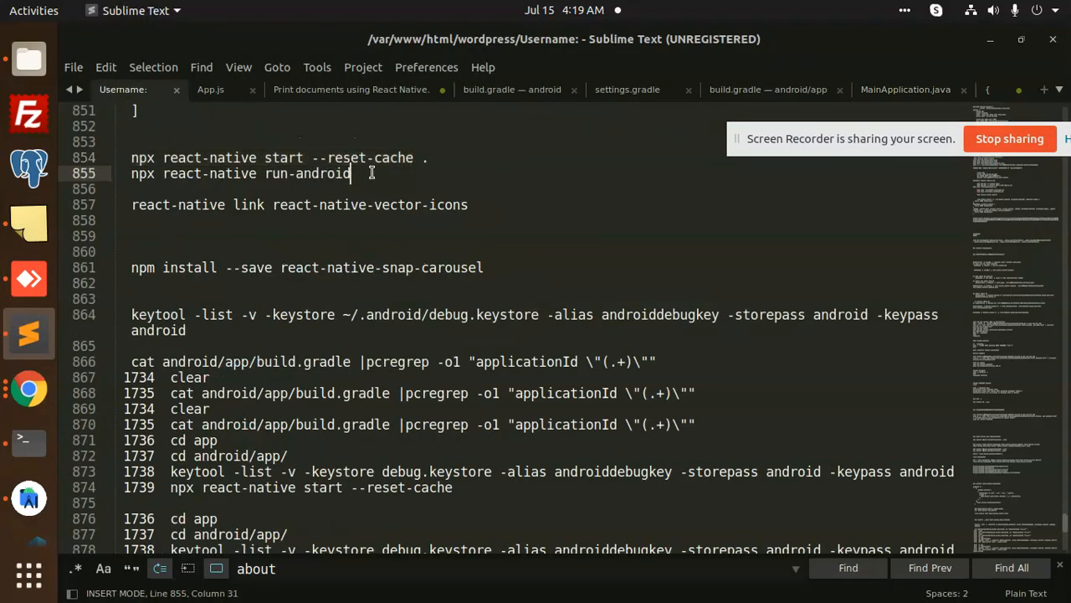
pyautogui.press('ctrl+c')
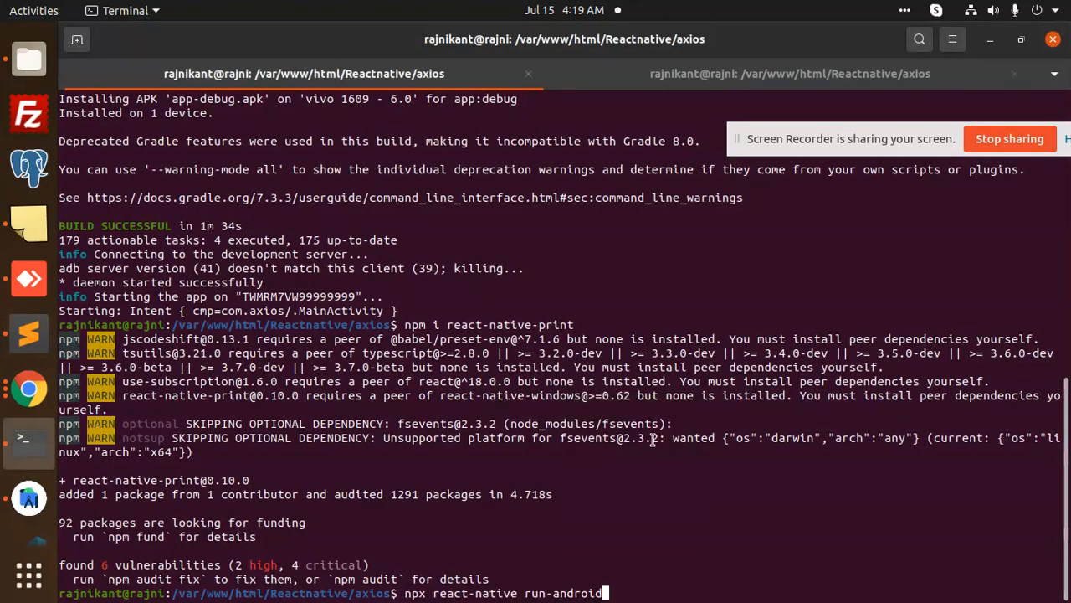
pyautogui.press('Return')
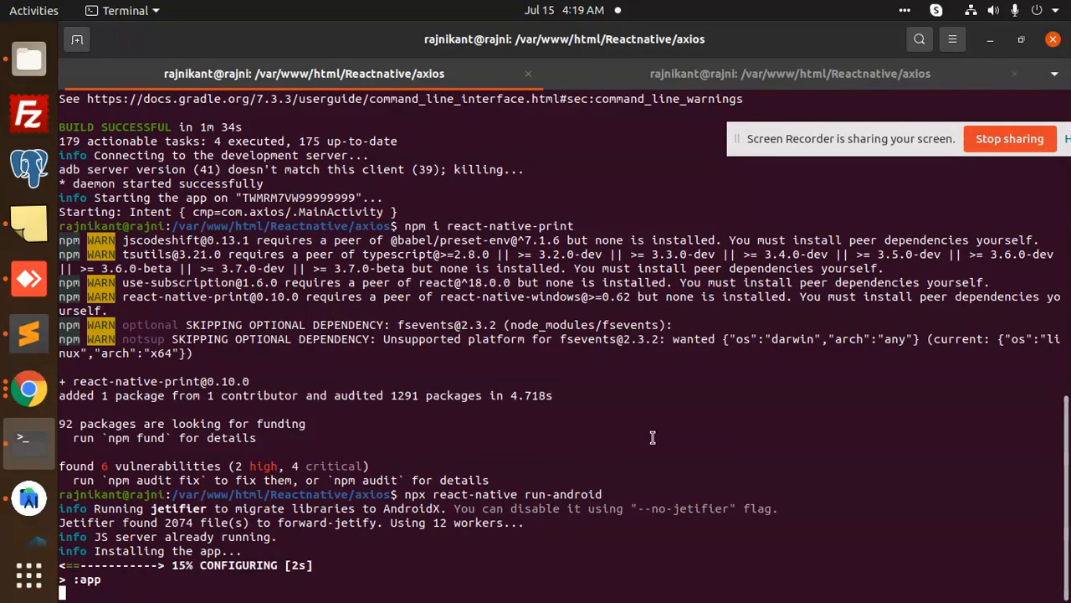
# Follow the Gradle build output as react-native-print compiles and app-debug.apk installs
pyautogui.scroll(-3)
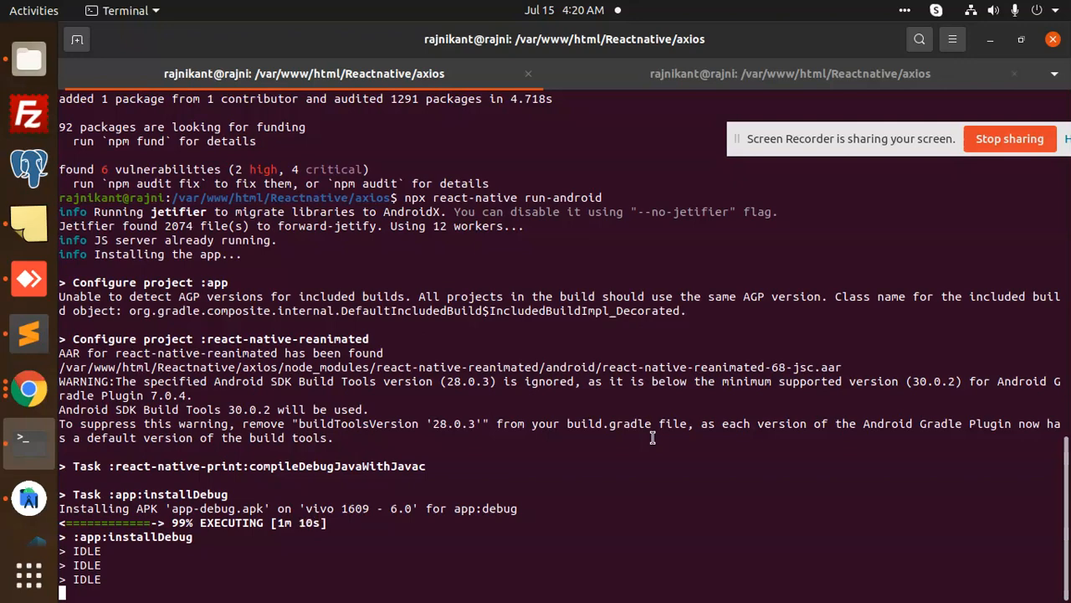
pyautogui.moveTo(27, 50)
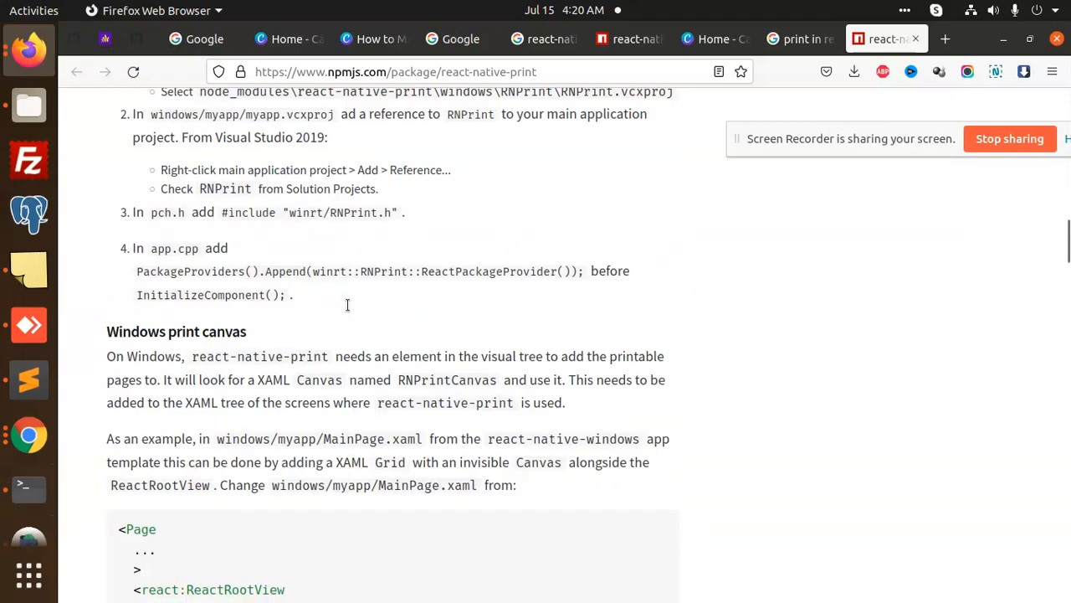
pyautogui.scroll(-3)
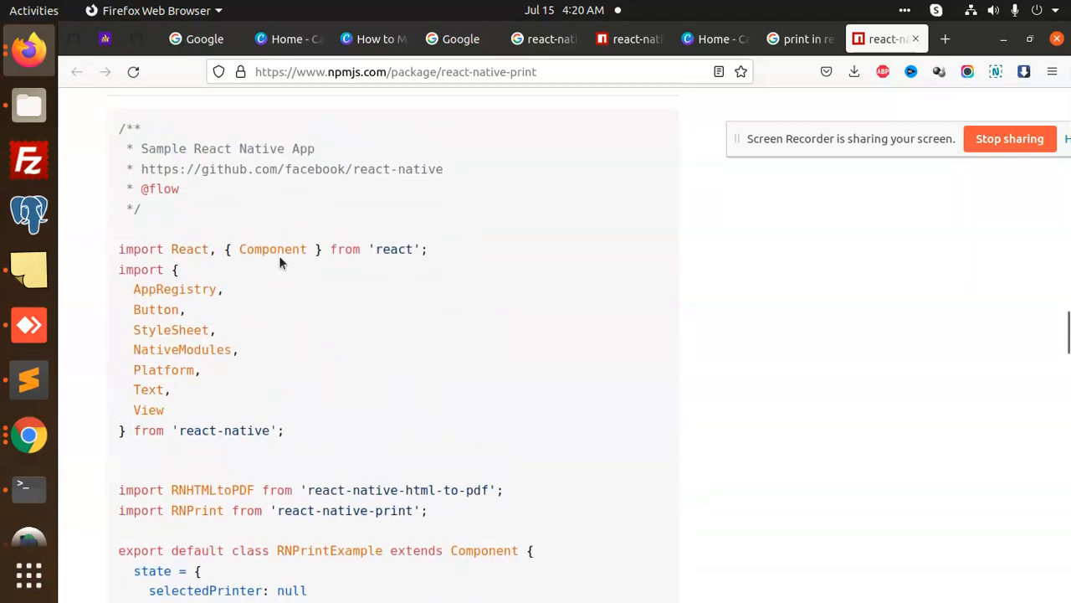
pyautogui.scroll(3)
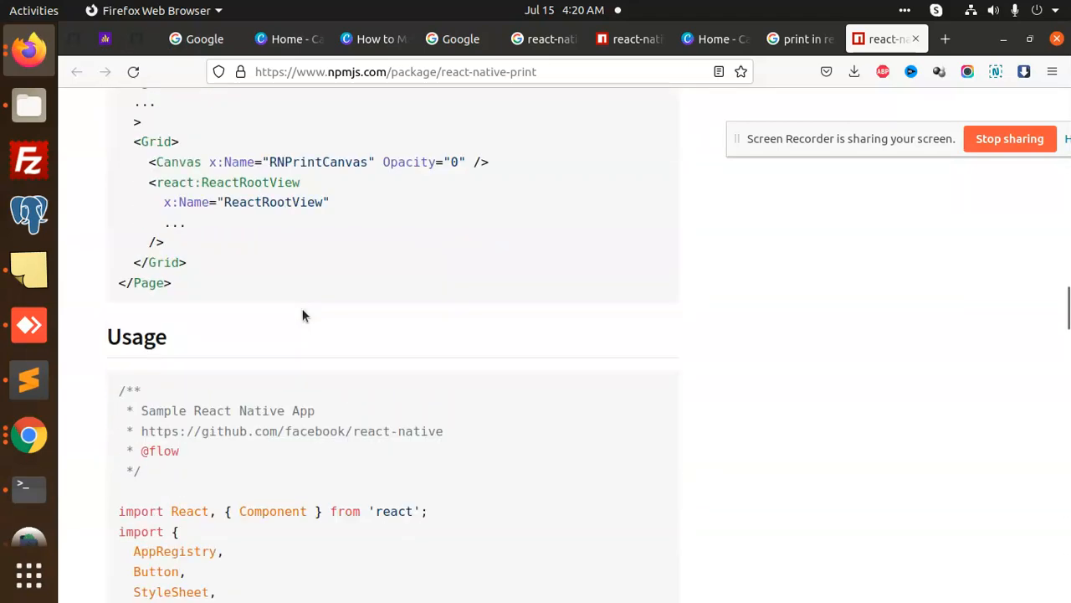
pyautogui.scroll(3)
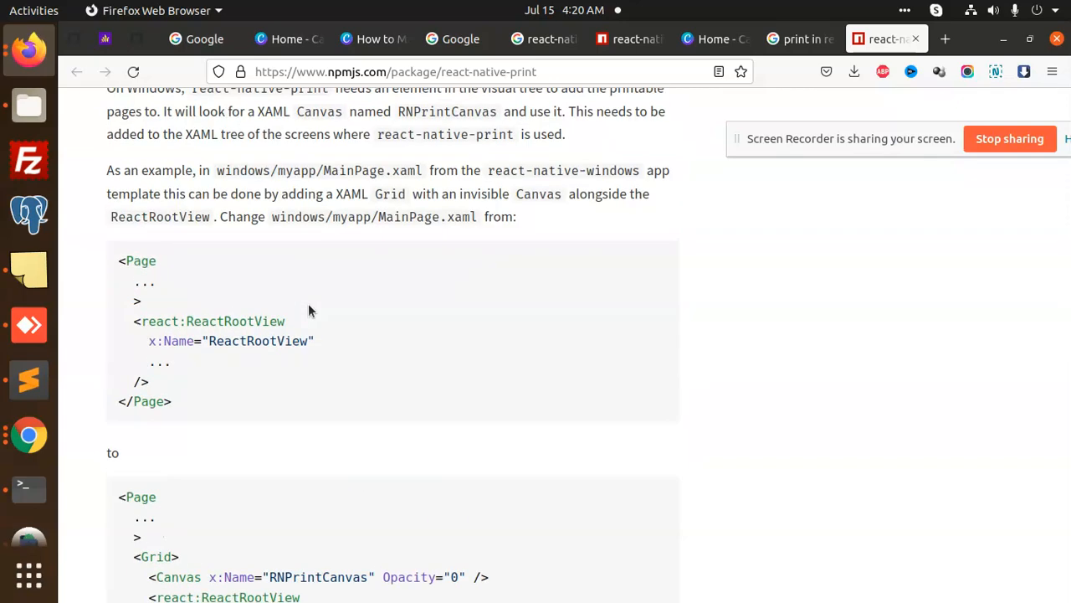
pyautogui.scroll(3)
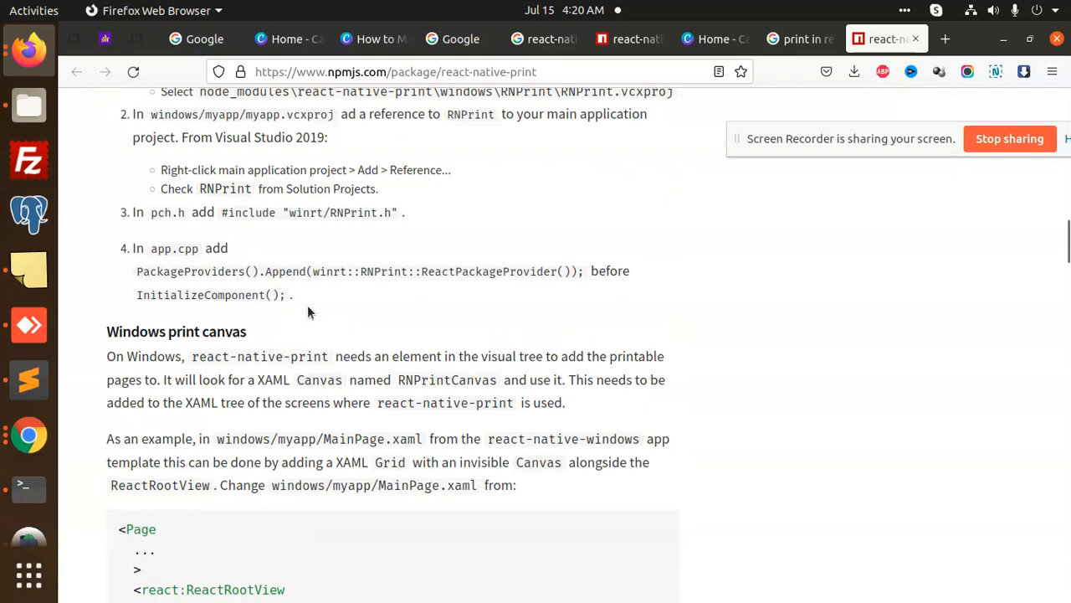
pyautogui.scroll(-3)
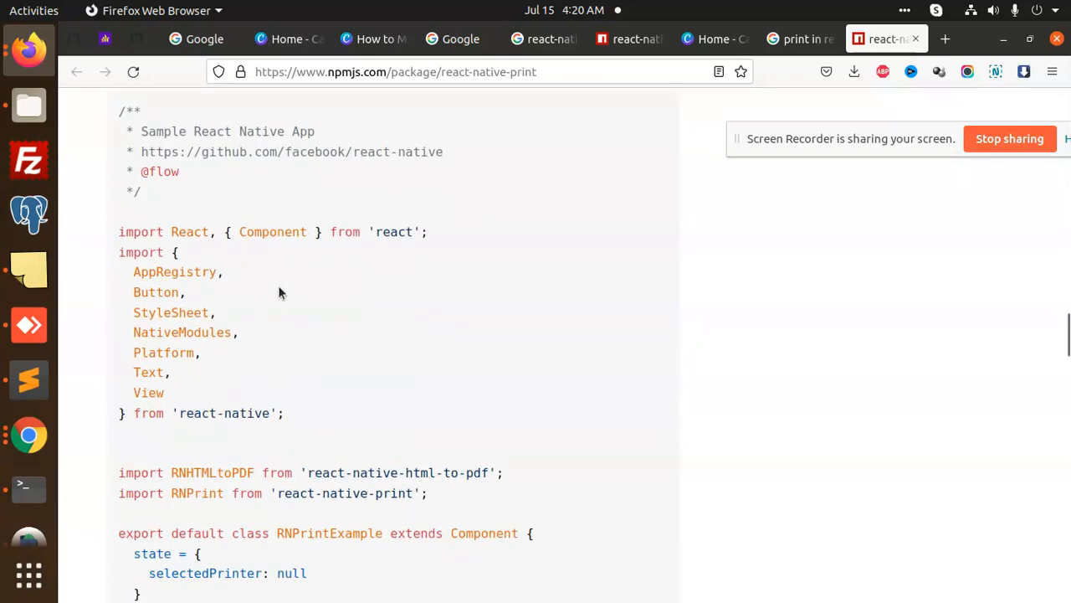
pyautogui.scroll(-3)
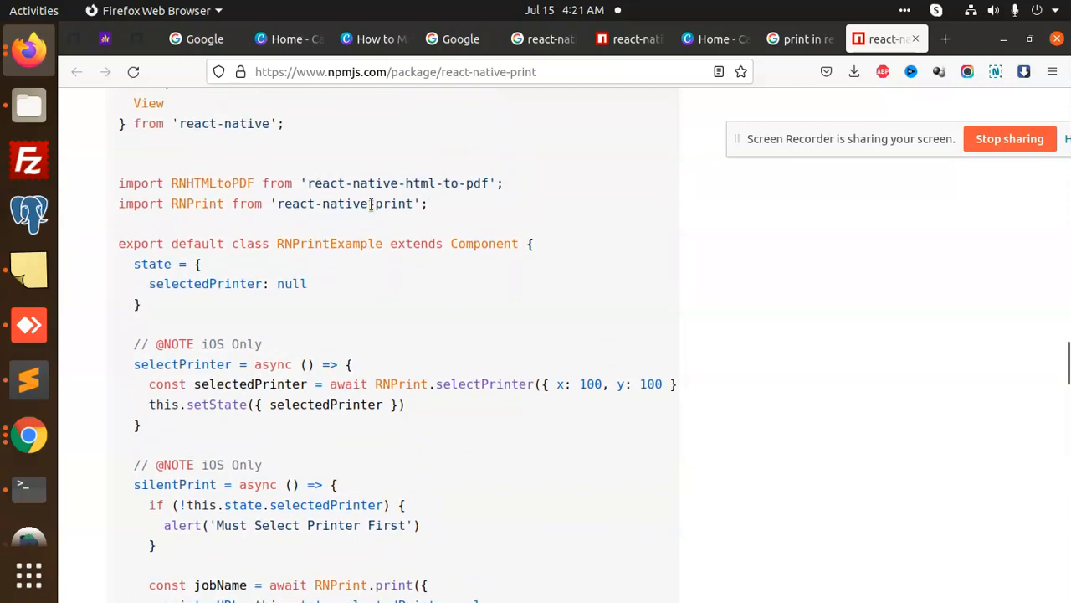
pyautogui.scroll(-3)
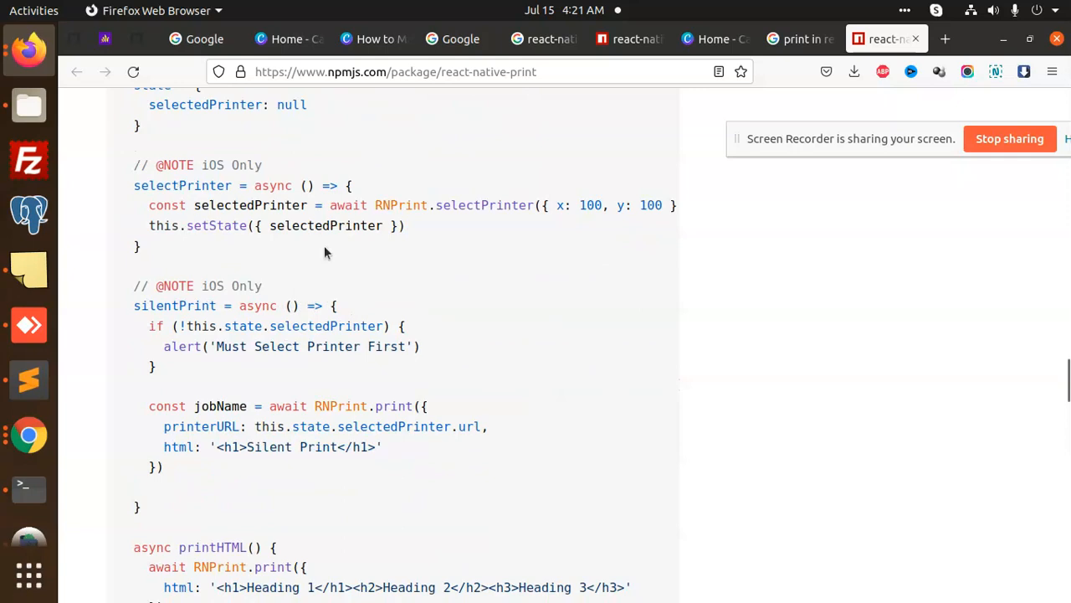
pyautogui.scroll(3)
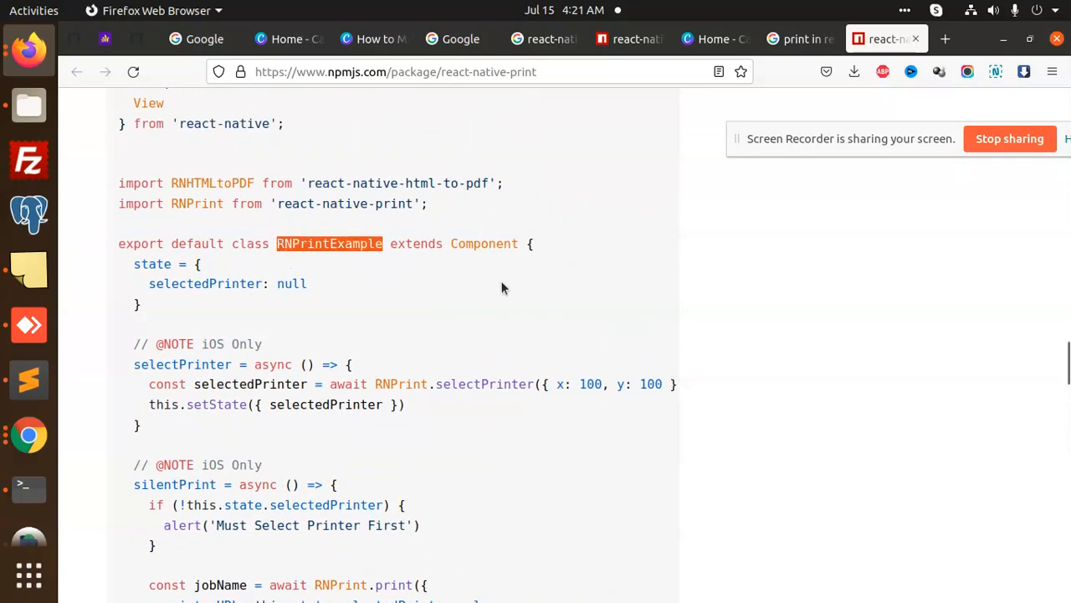
pyautogui.scroll(-3)
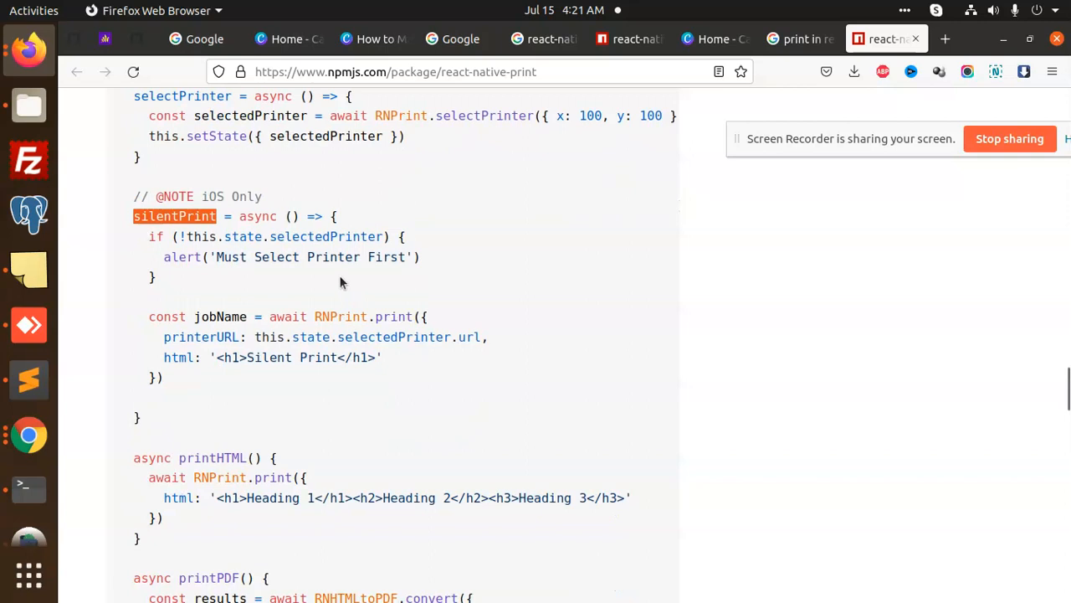
pyautogui.scroll(-3)
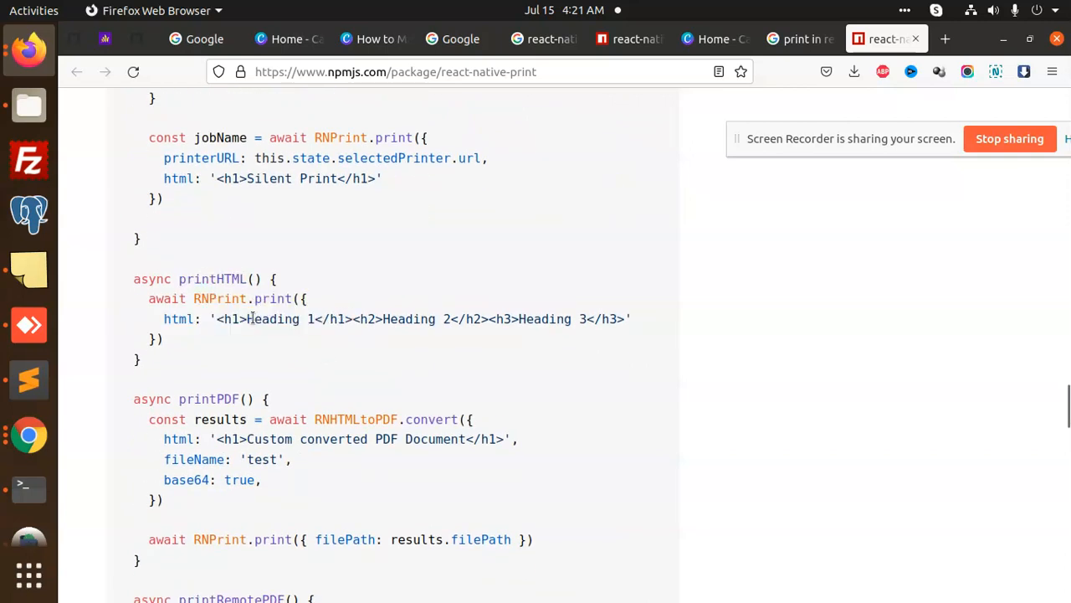
pyautogui.doubleClick(333, 259)
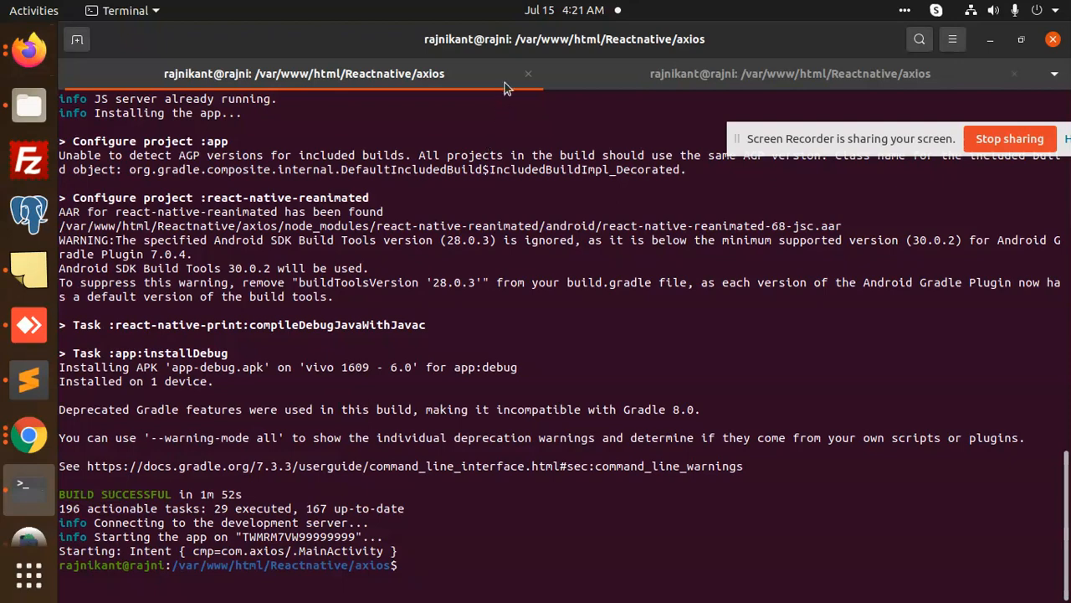
# Restart Metro with 'npx react-native start --reset-cache' in the second terminal tab
pyautogui.click(790, 74)
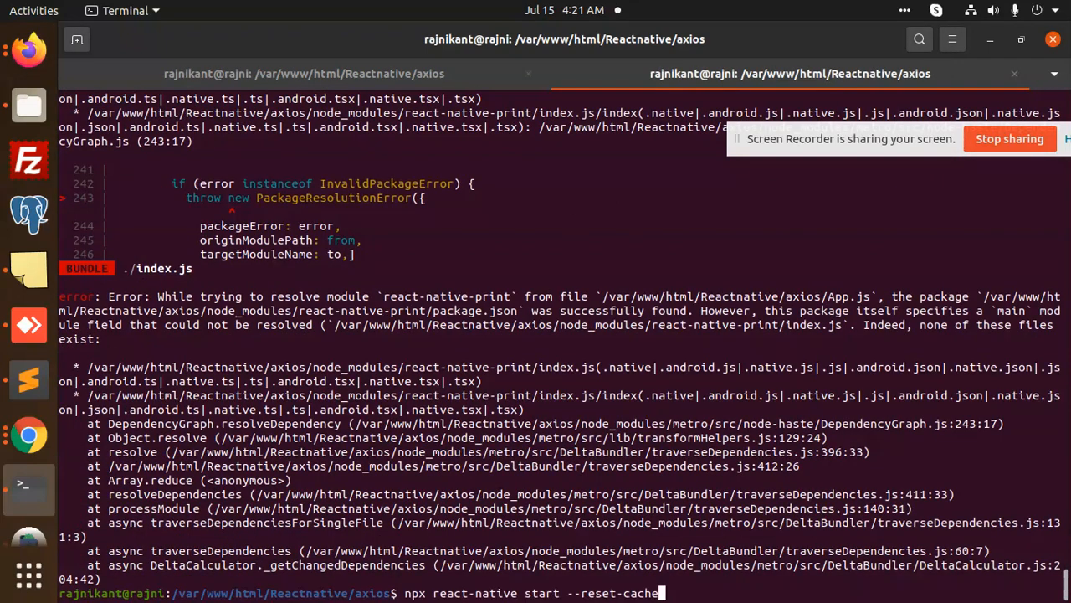
pyautogui.press('Return')
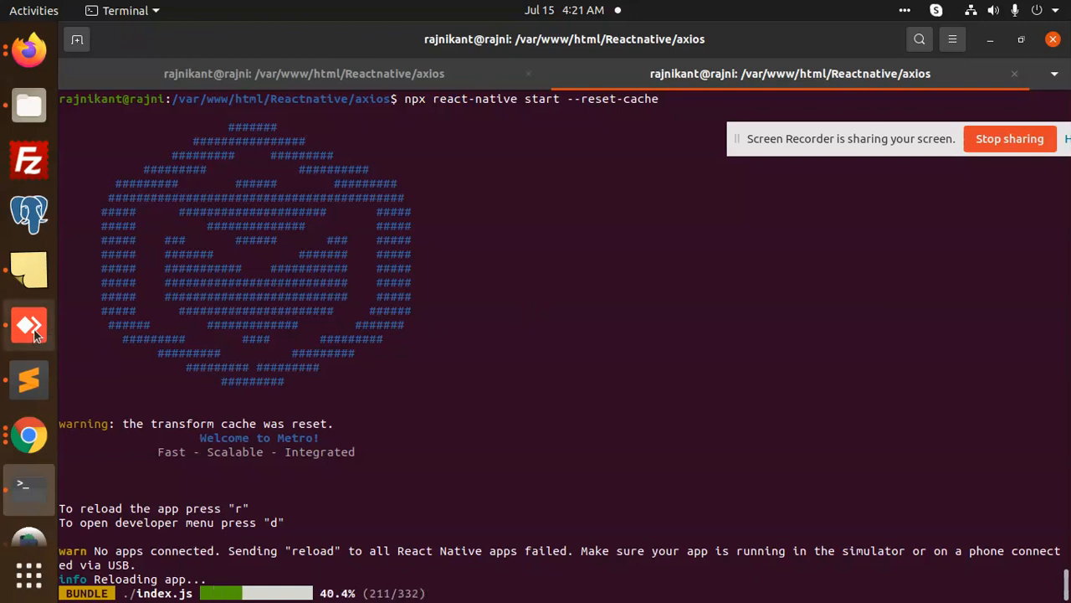
pyautogui.moveTo(29, 325)
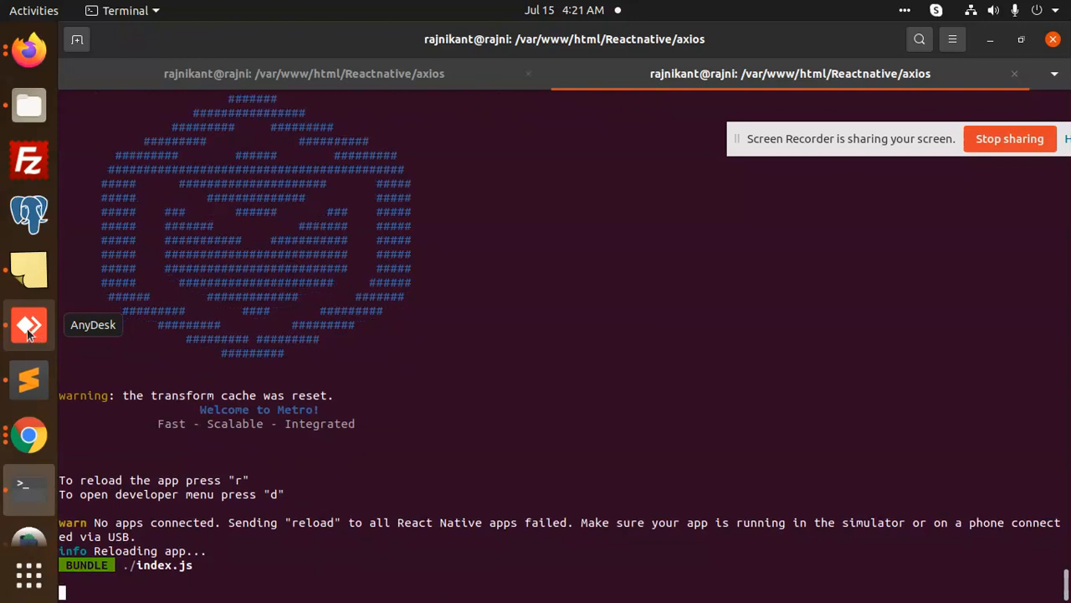
pyautogui.click(29, 324)
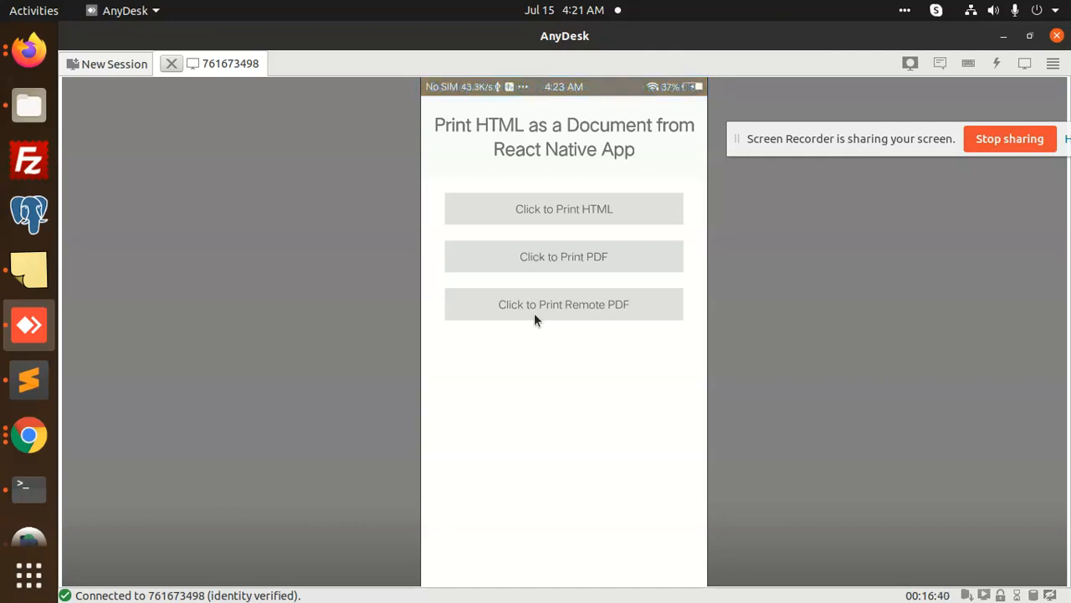
# Print the HTML headings document, save its preview as PDF, then back out
pyautogui.click(563, 208)
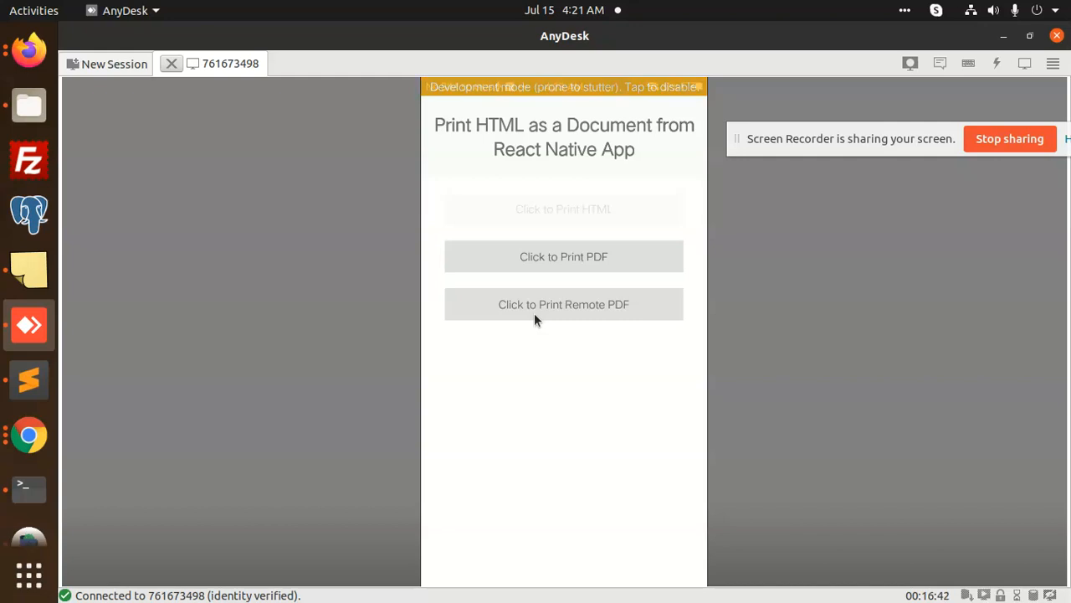
pyautogui.click(563, 257)
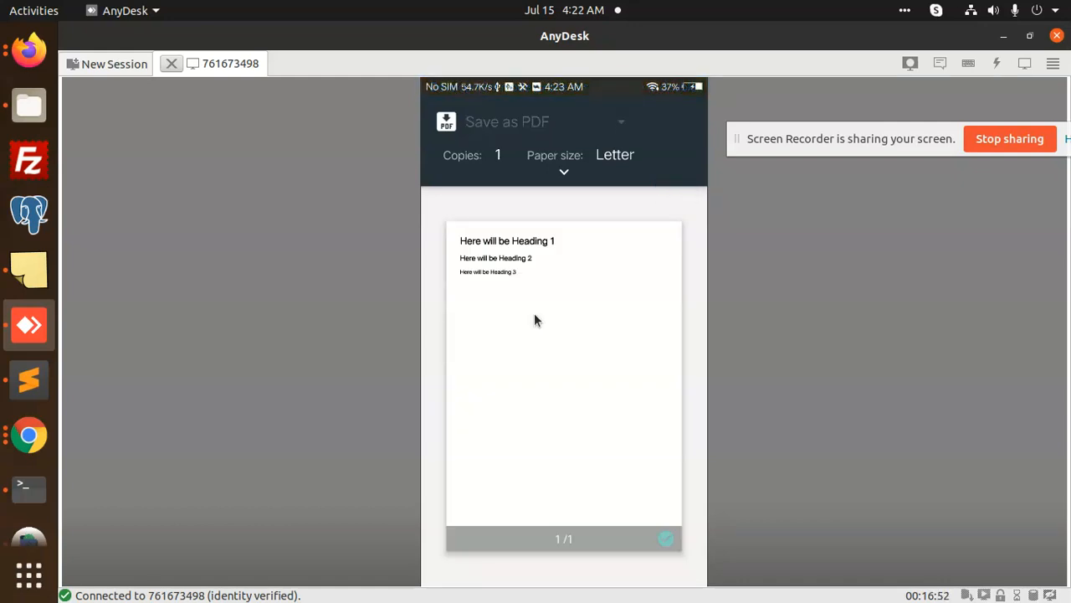
pyautogui.click(665, 538)
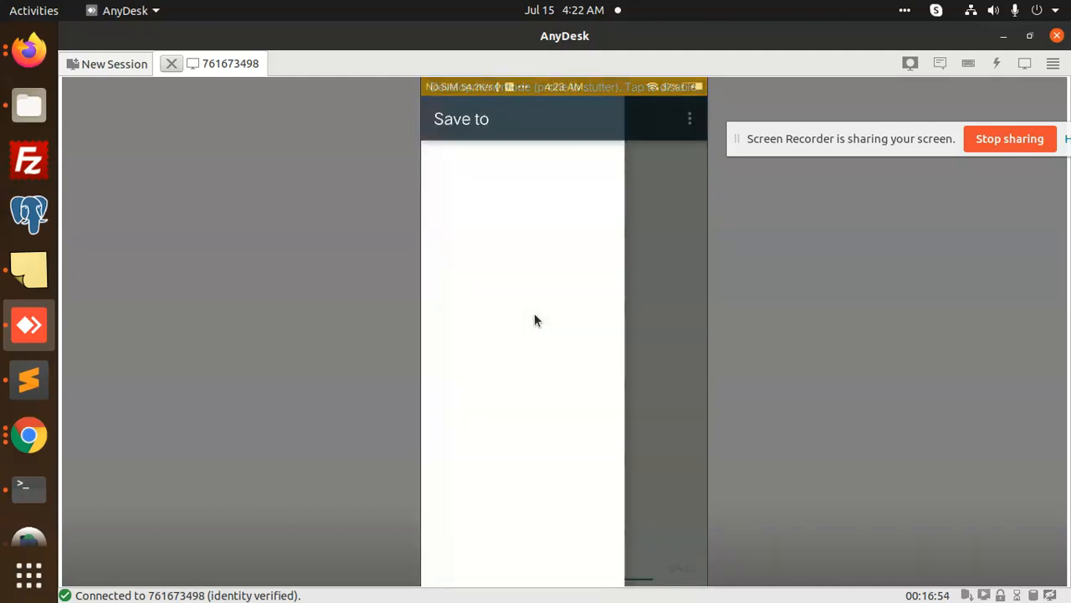
pyautogui.click(523, 251)
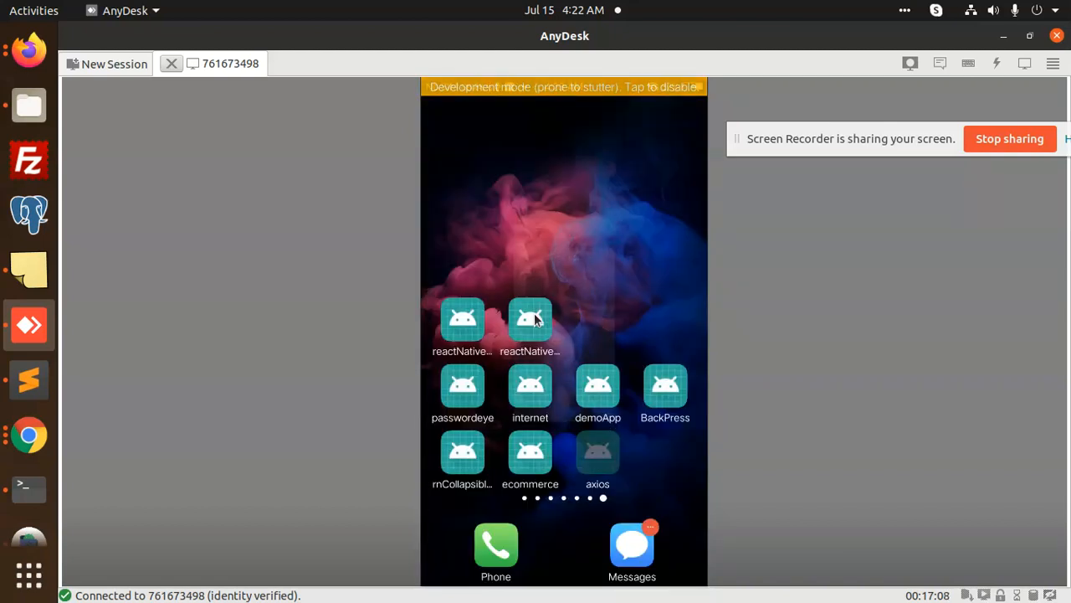
# Open the axios app, print the 'Demo Text' converted PDF, and exit the preview
pyautogui.click(529, 319)
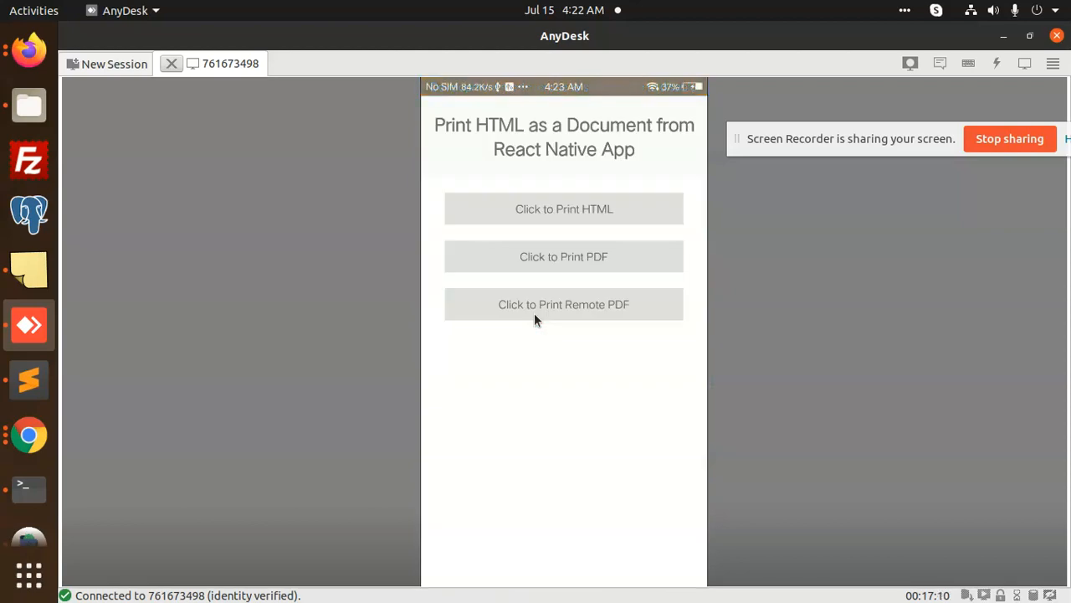
pyautogui.click(563, 256)
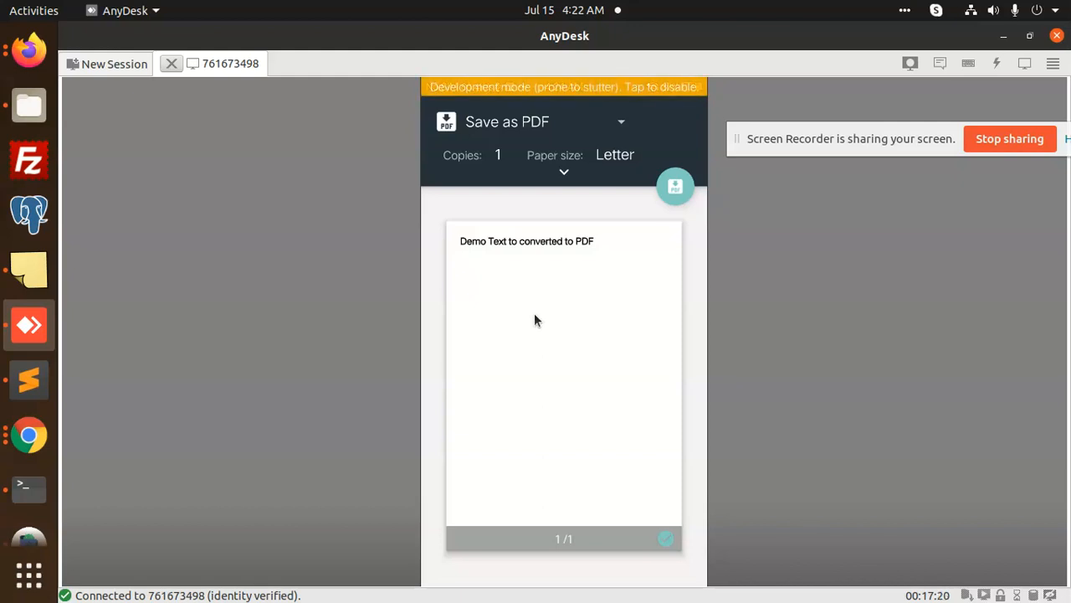
pyautogui.click(621, 121)
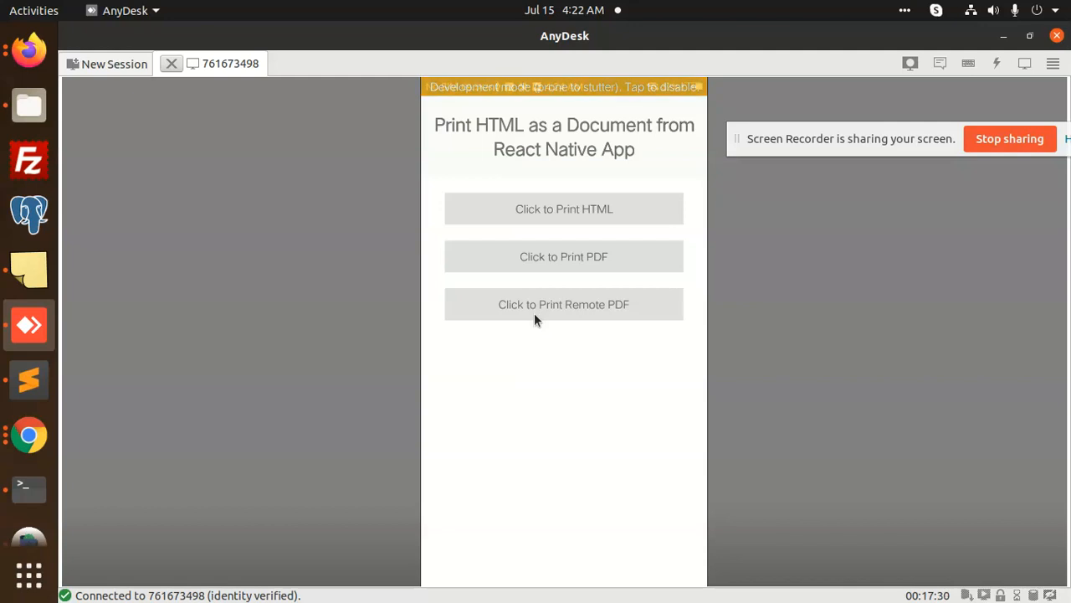
# Print the remote sample PDF and scroll its two-page 'A Simple PDF File' preview
pyautogui.click(563, 303)
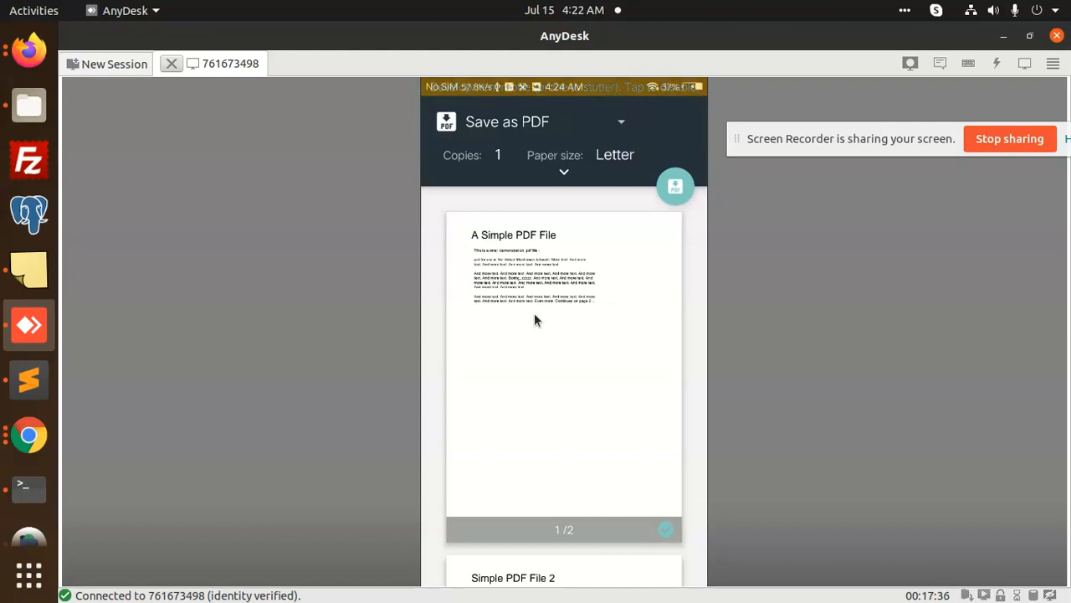
pyautogui.scroll(-3)
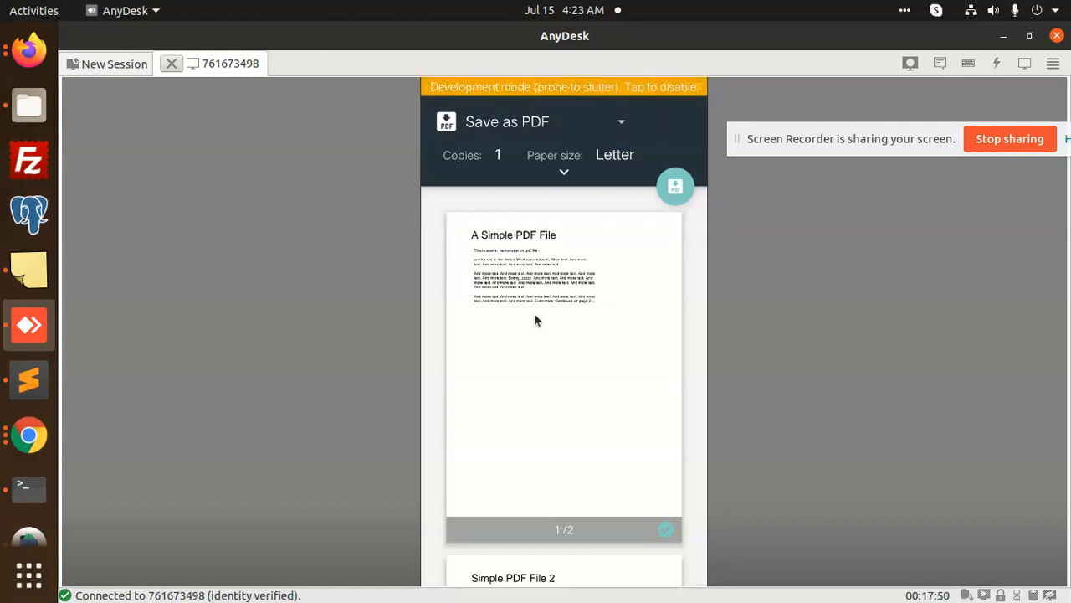
pyautogui.moveTo(29, 488)
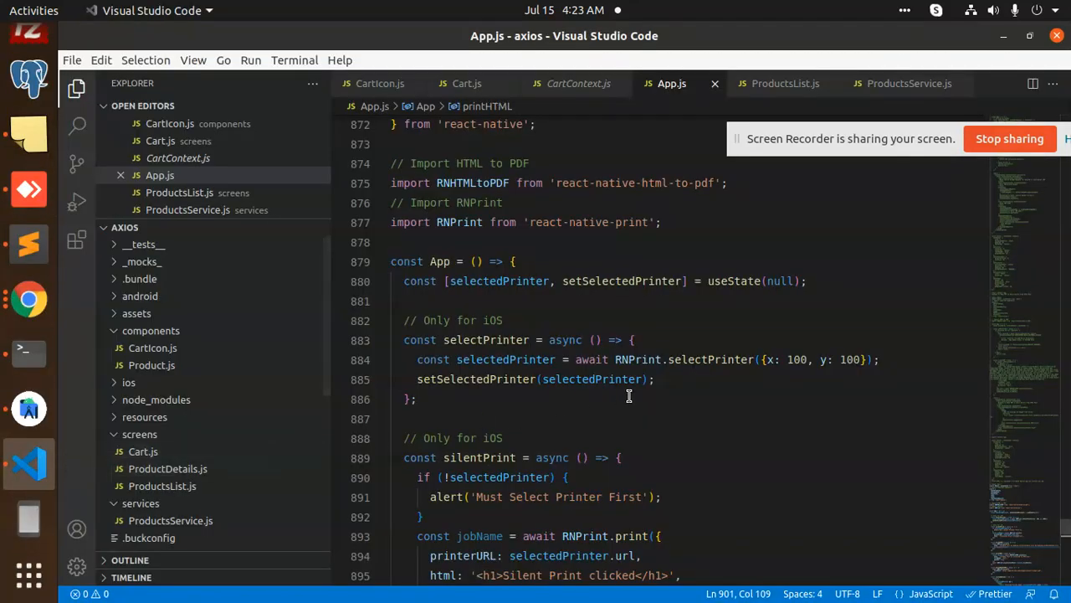
pyautogui.scroll(3)
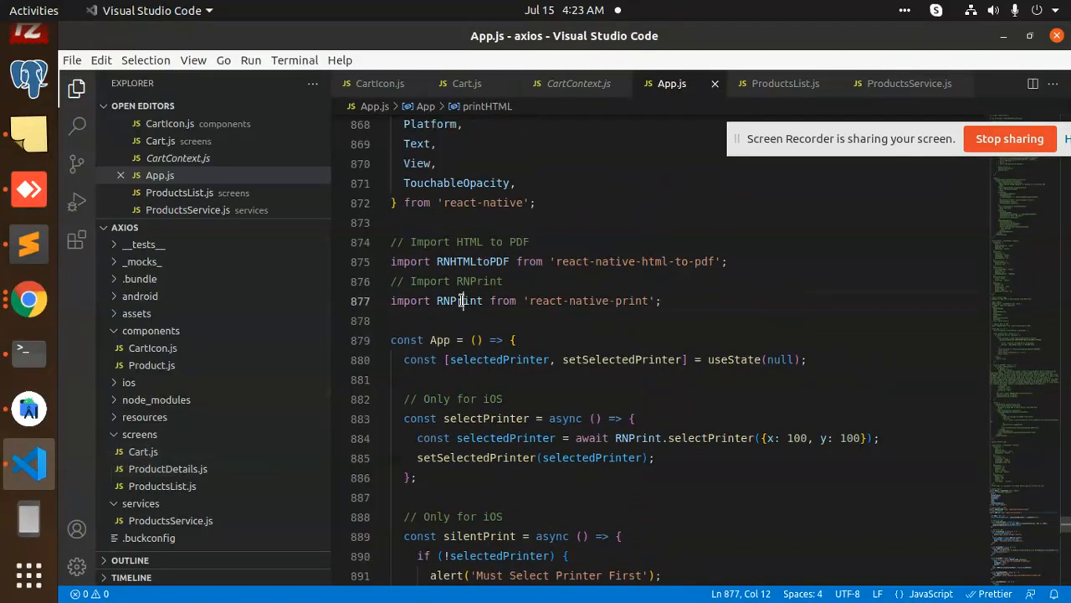
pyautogui.doubleClick(505, 319)
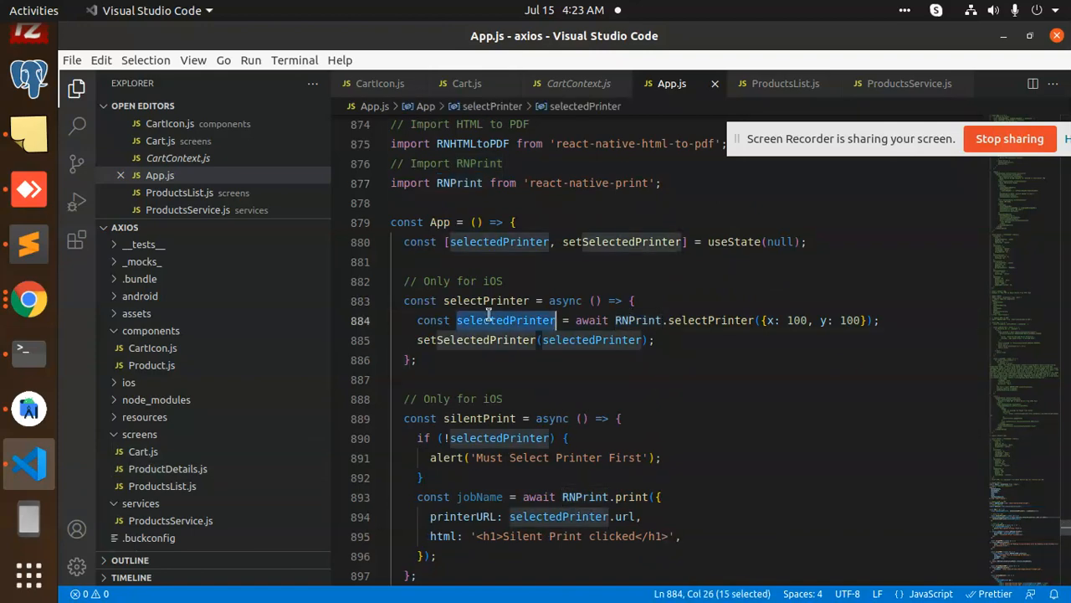
pyautogui.scroll(-3)
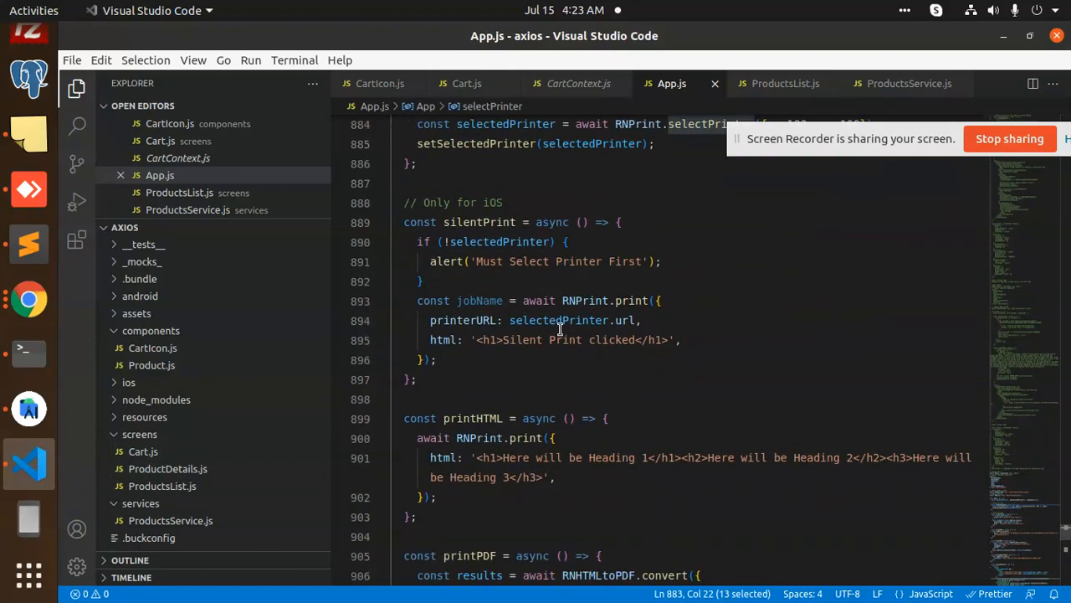
pyautogui.scroll(-3)
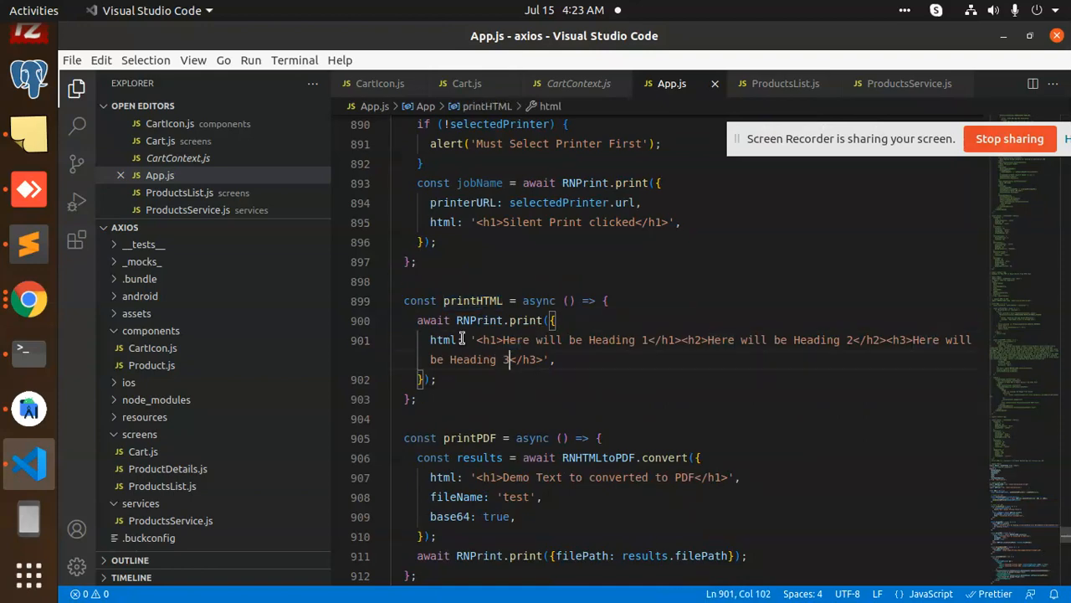
pyautogui.moveTo(508, 359); pyautogui.dragTo(532, 359)
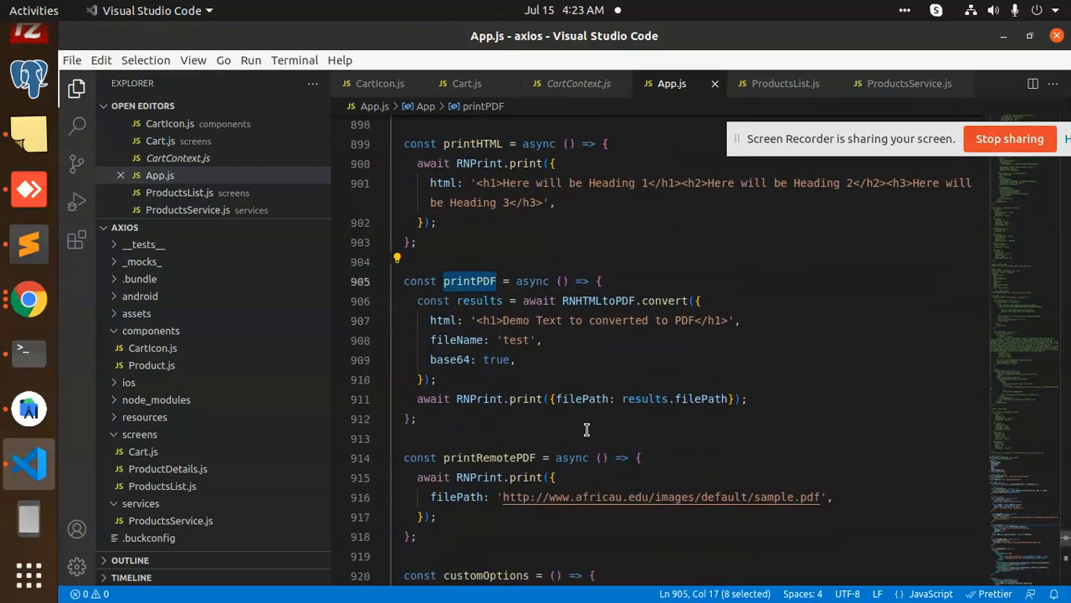
pyautogui.doubleClick(489, 379)
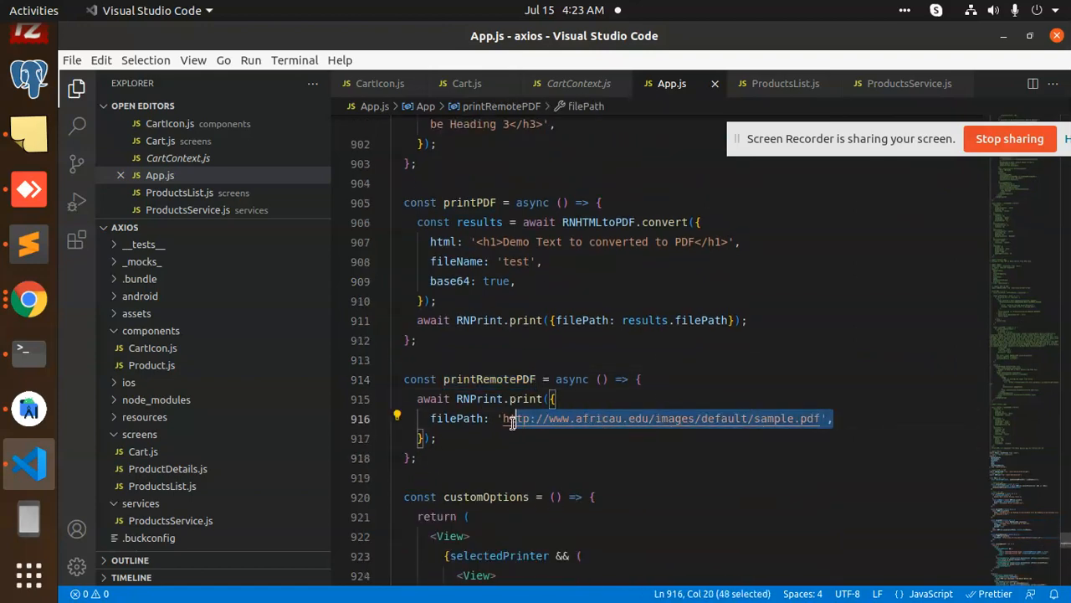
pyautogui.scroll(-3)
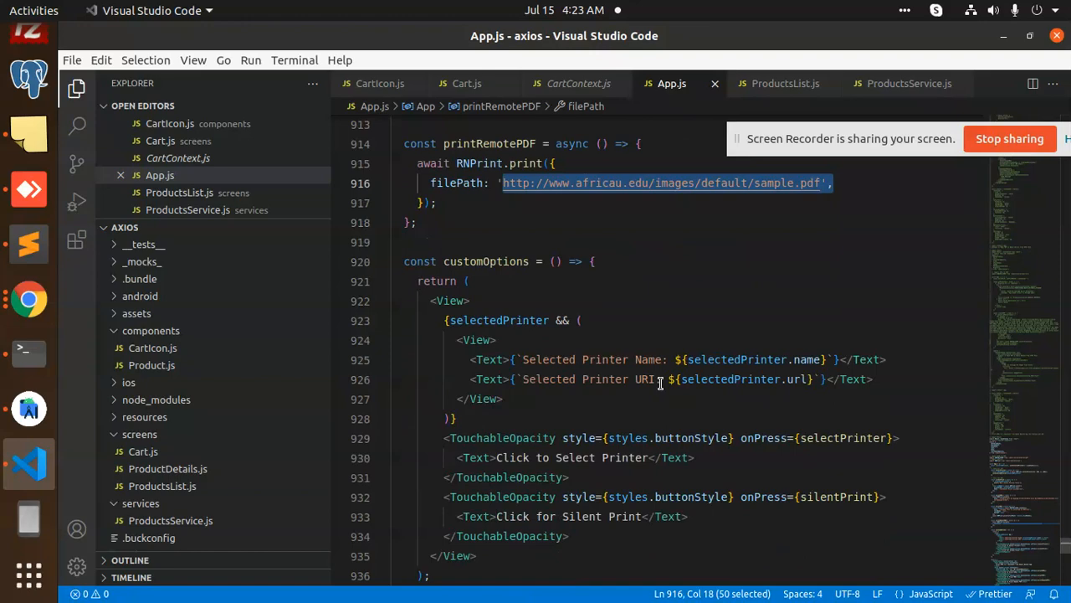
pyautogui.moveTo(735, 435)
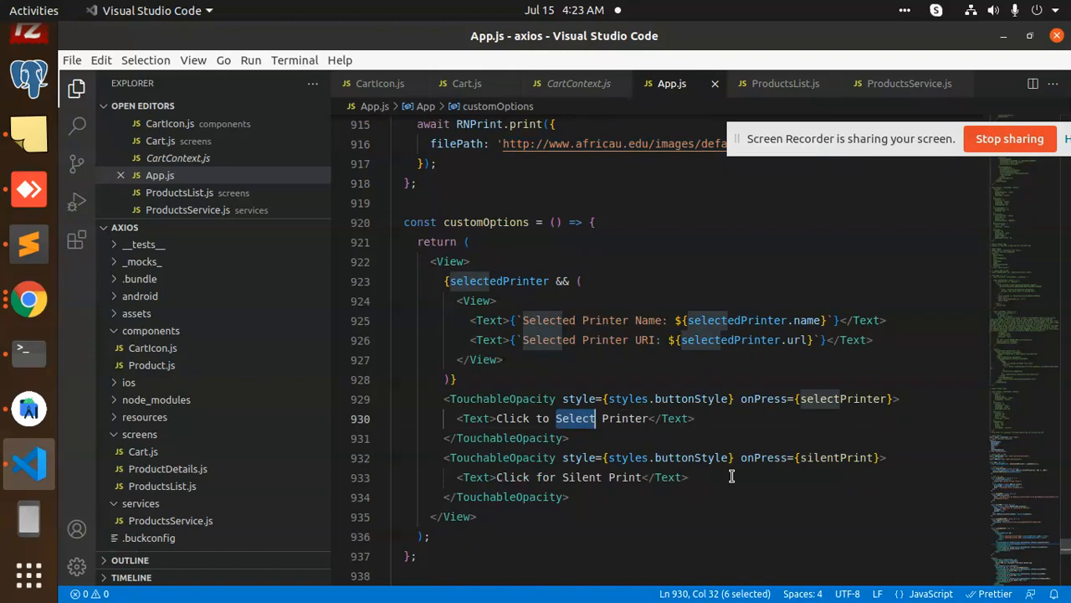
pyautogui.scroll(-3)
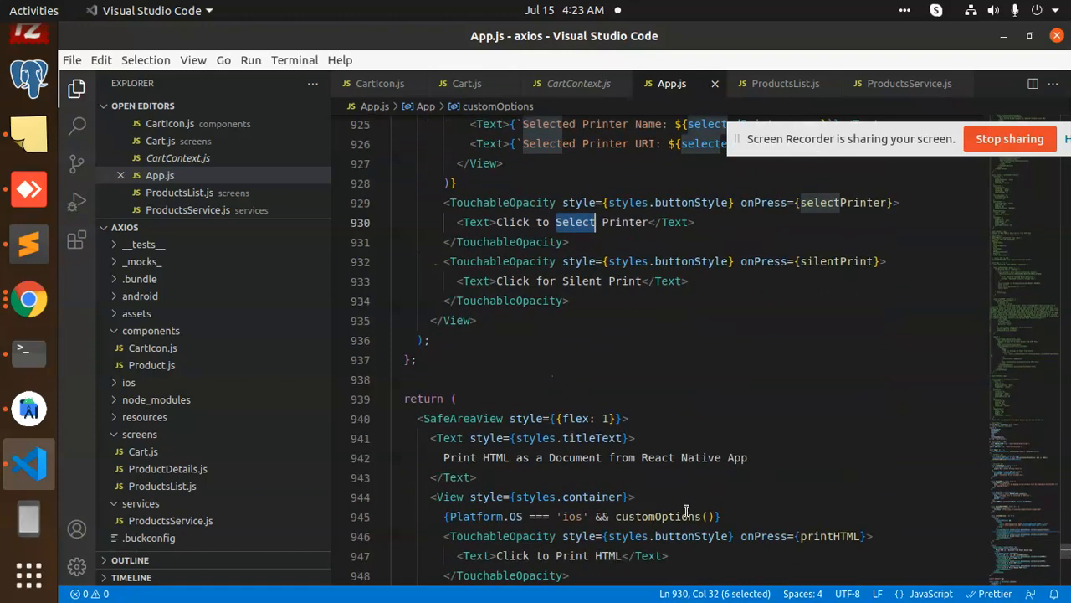
pyautogui.scroll(-3)
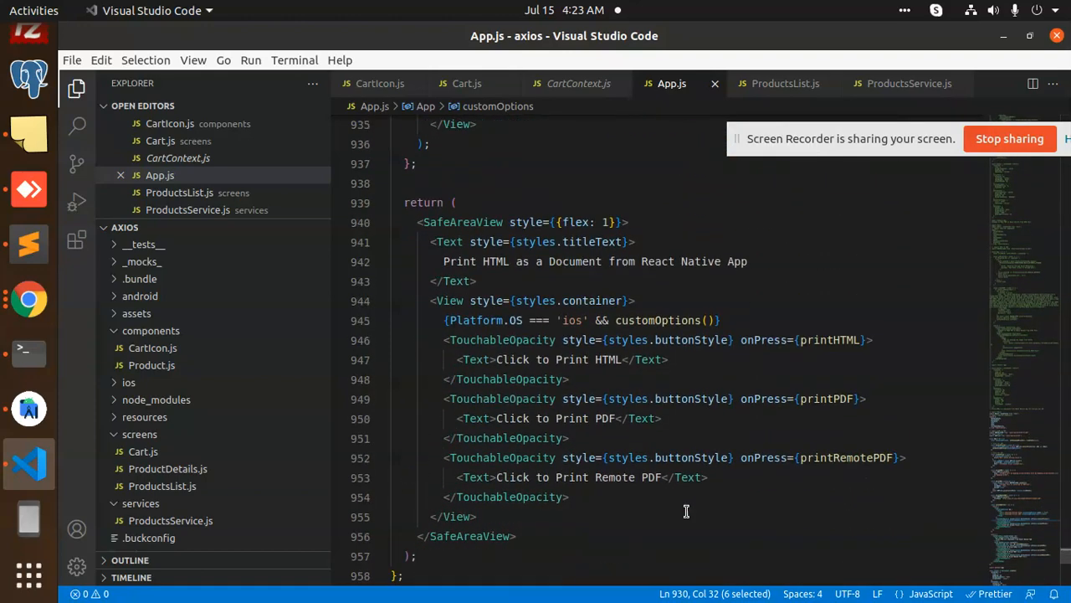
pyautogui.moveTo(788, 383)
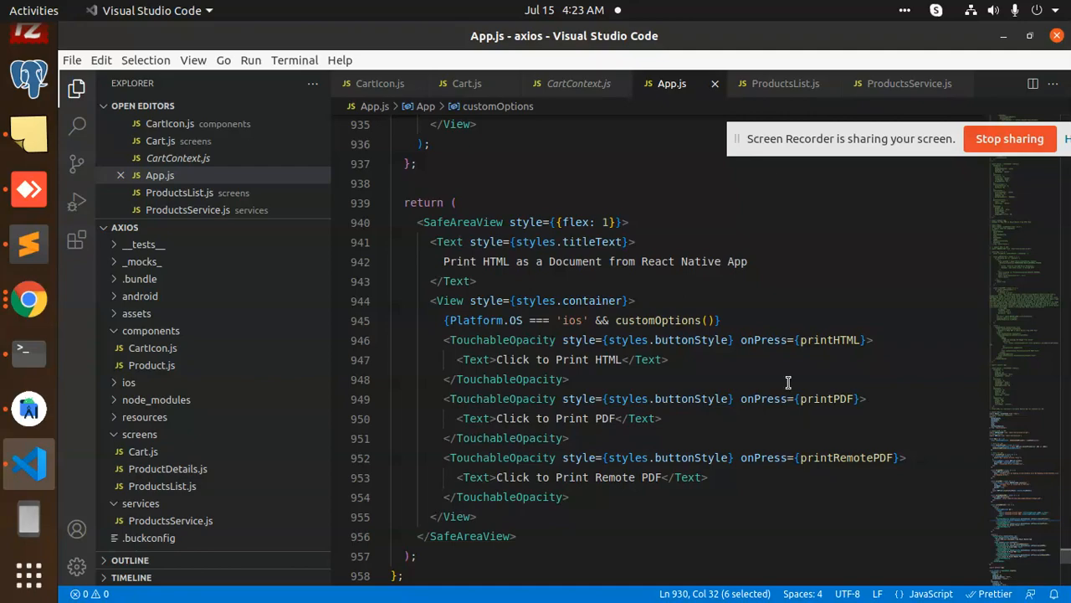